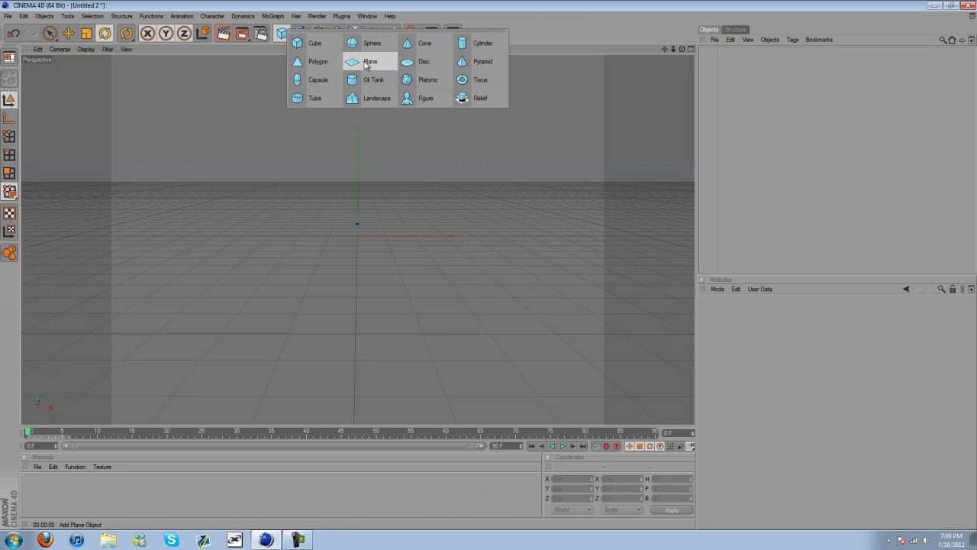
Step: Add a Plane primitive to the empty scene from the primitives palette
click(371, 61)
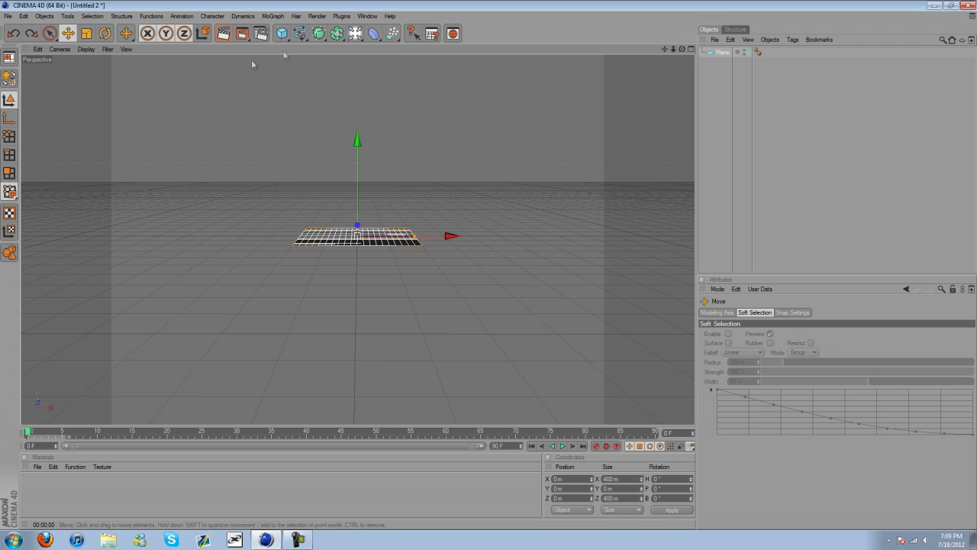
mouse_move(189, 74)
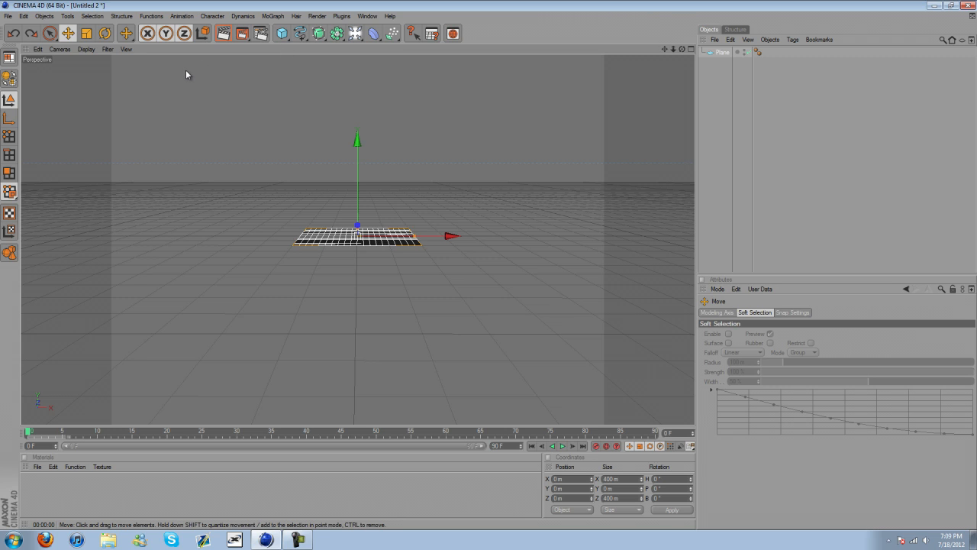
mouse_move(364, 227)
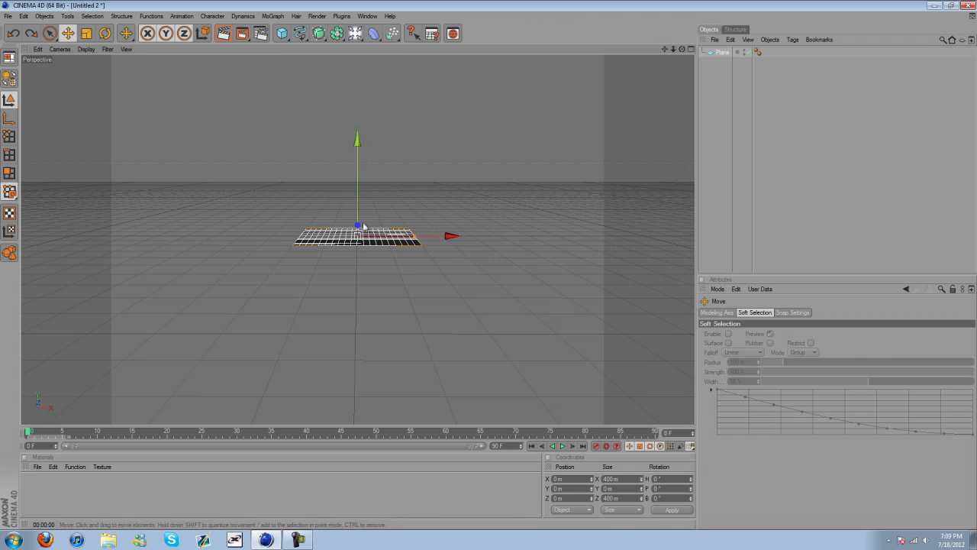
Step: Stand the plane upright with a 90° pitch rotation using the Rotate tool
click(105, 33)
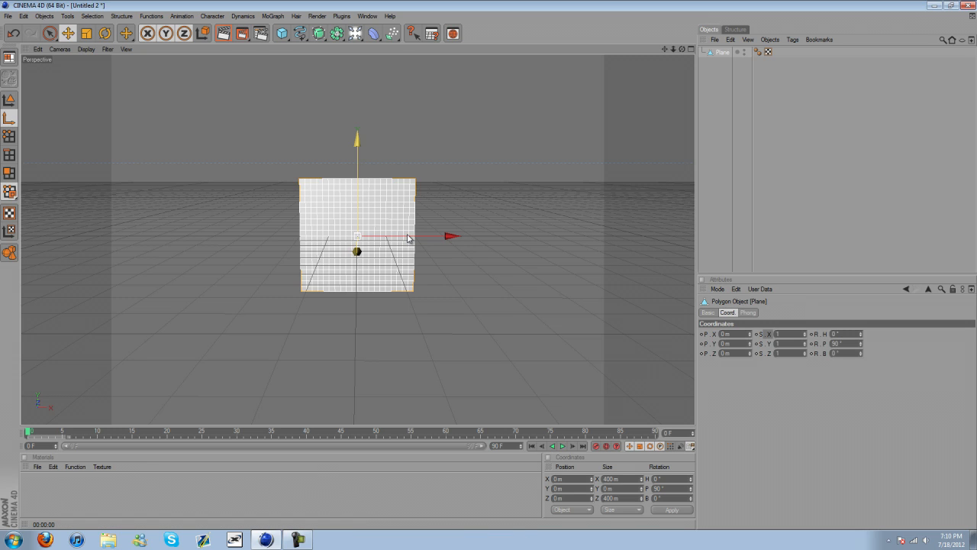
mouse_move(490, 269)
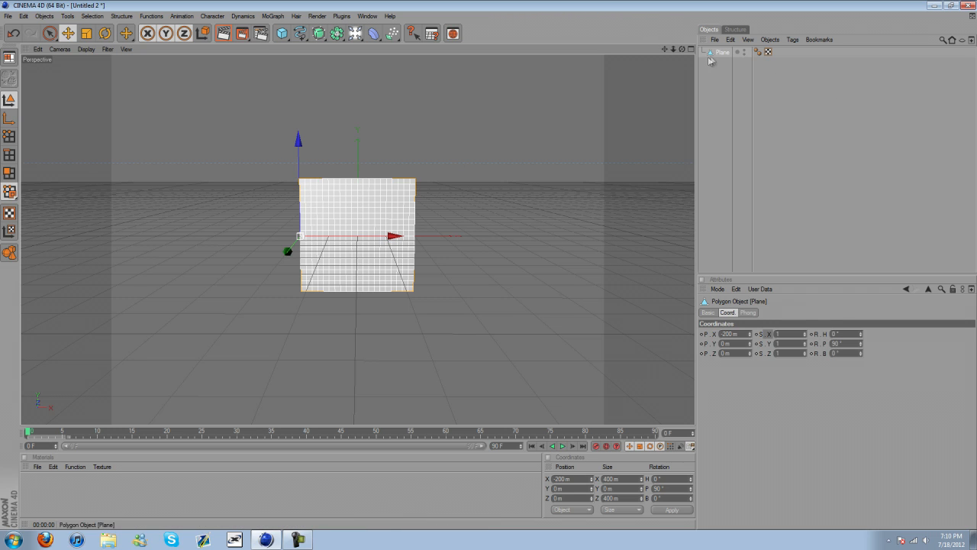
Step: Add a MoGraph Cloner Object and widen its grid array Size X to spread the clones
click(273, 15)
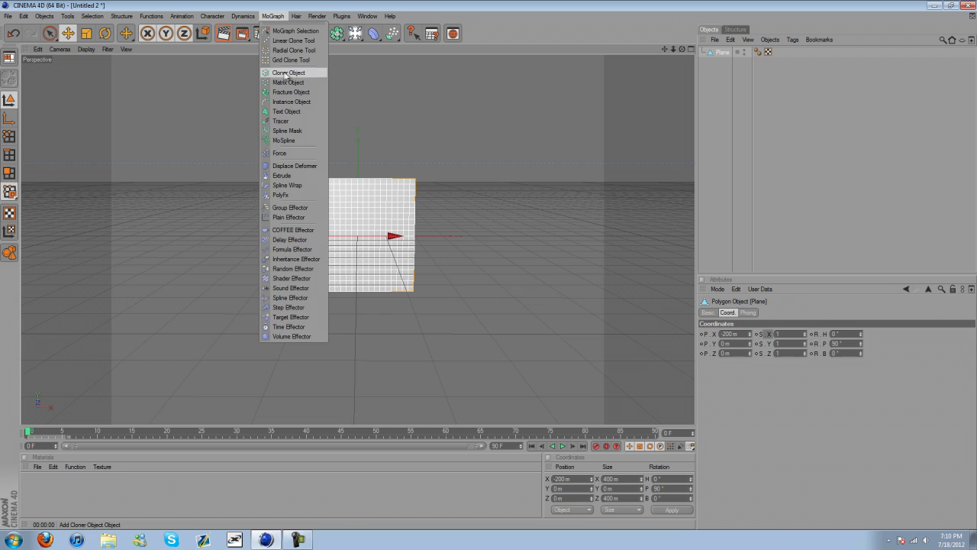
click(289, 73)
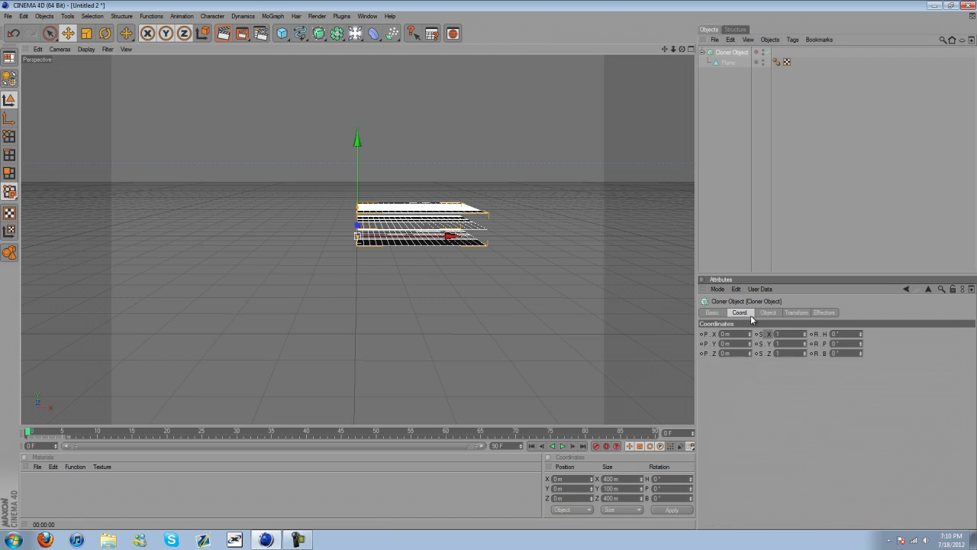
click(768, 312)
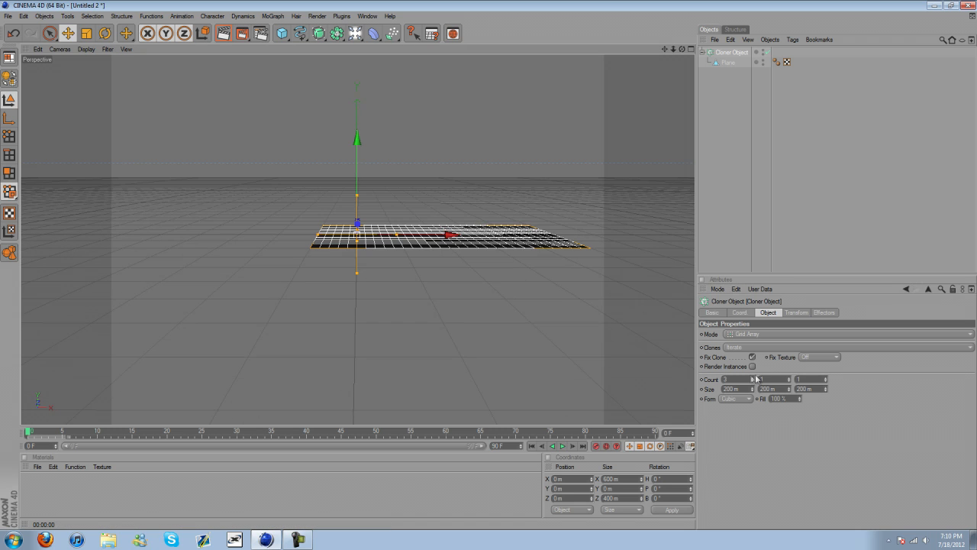
drag(752, 389, 752, 388)
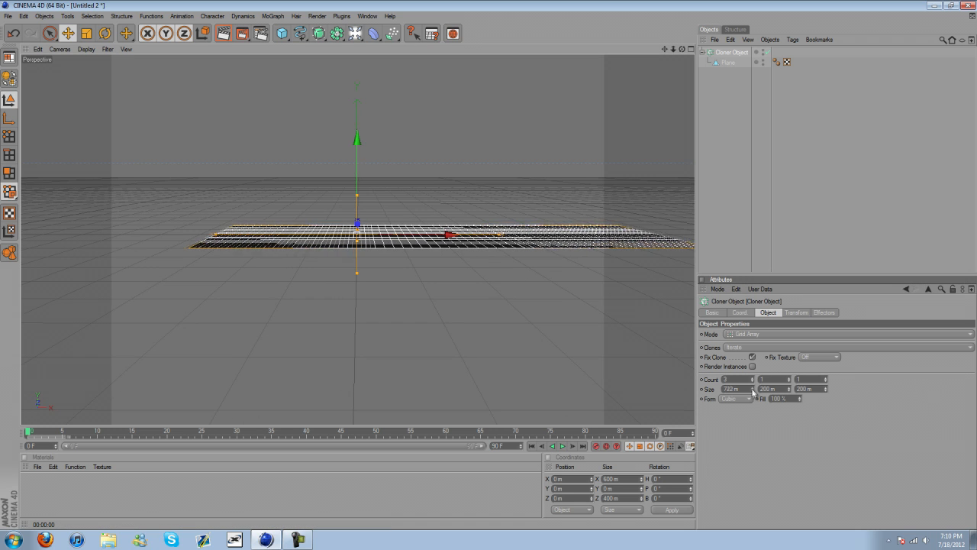
drag(752, 390, 752, 394)
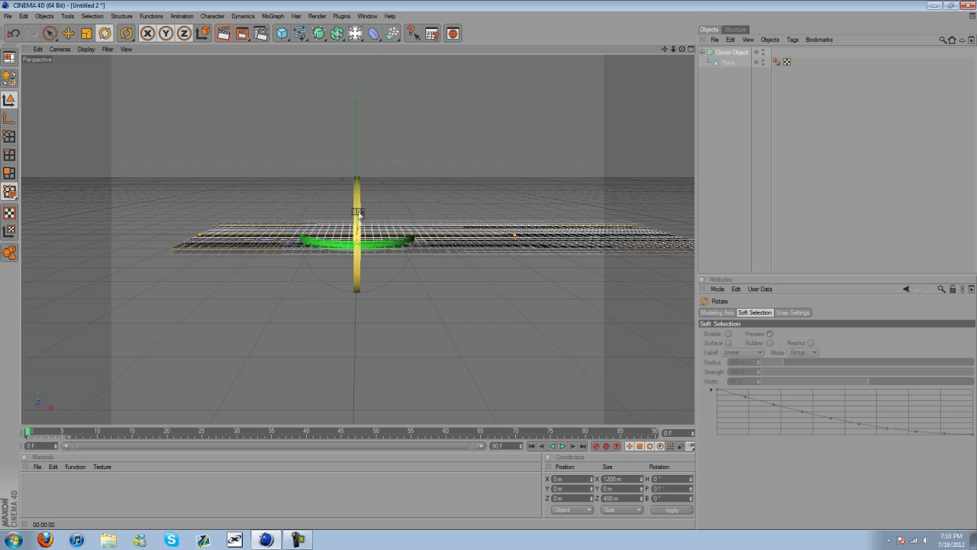
Step: Rotate the cloned row 90° in pitch and shift the wall sideways
click(50, 32)
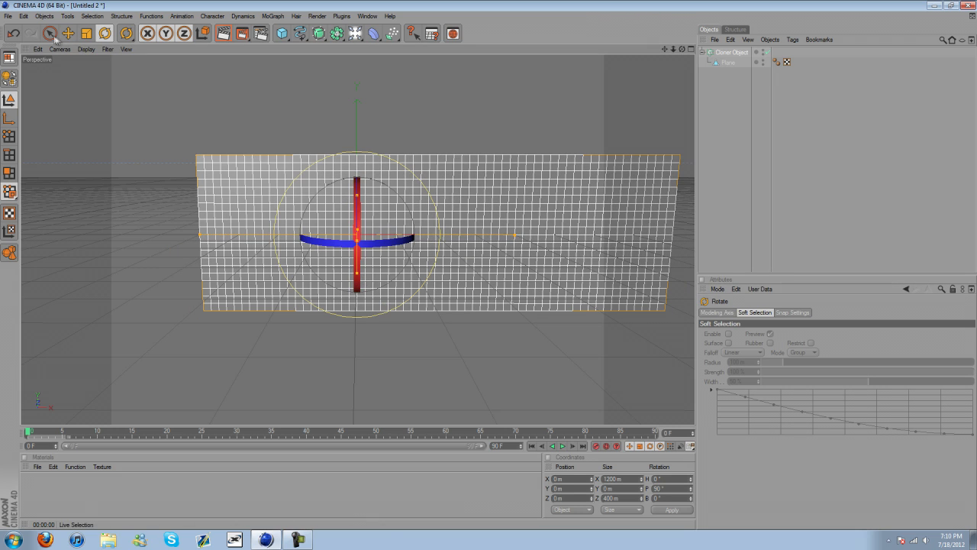
click(67, 33)
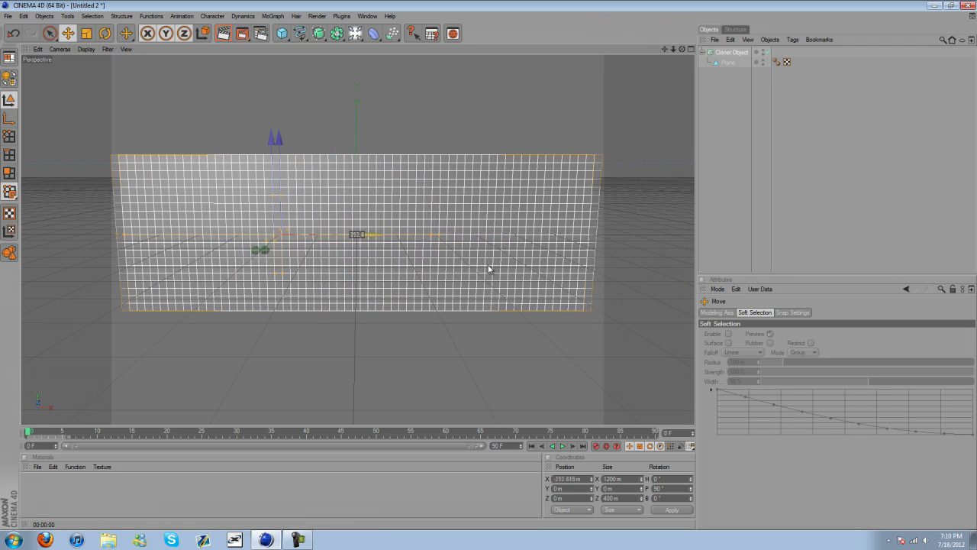
click(727, 63)
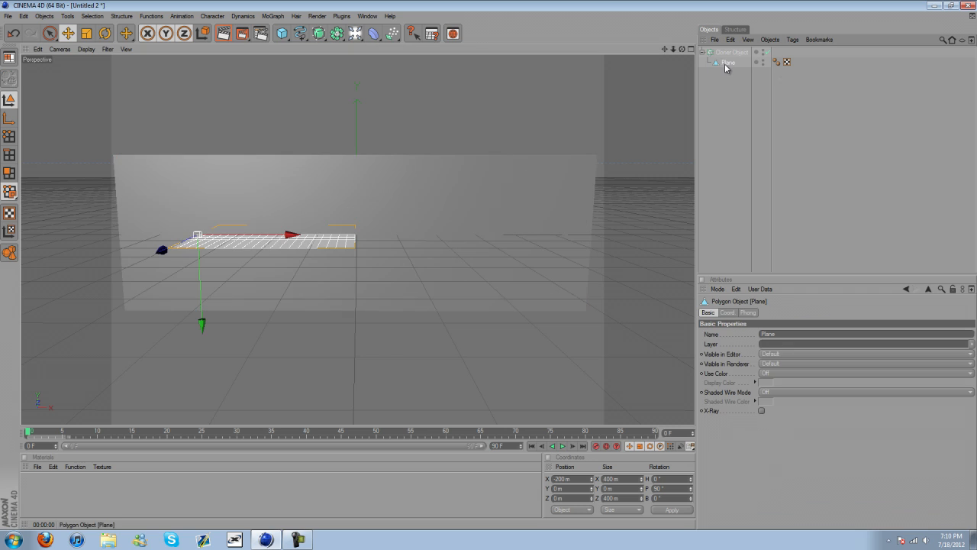
click(731, 52)
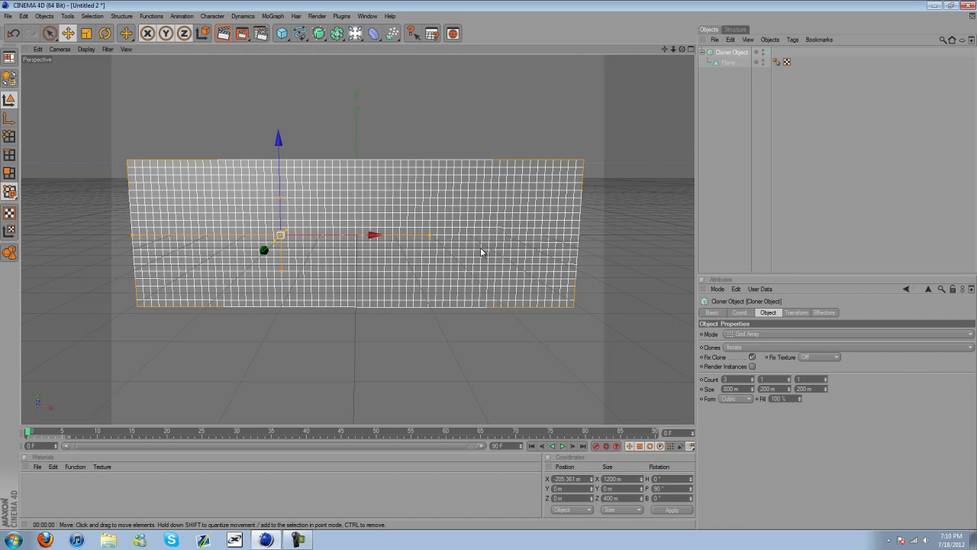
Step: Raise the cloner to five clones with Size X 1200 m
click(728, 63)
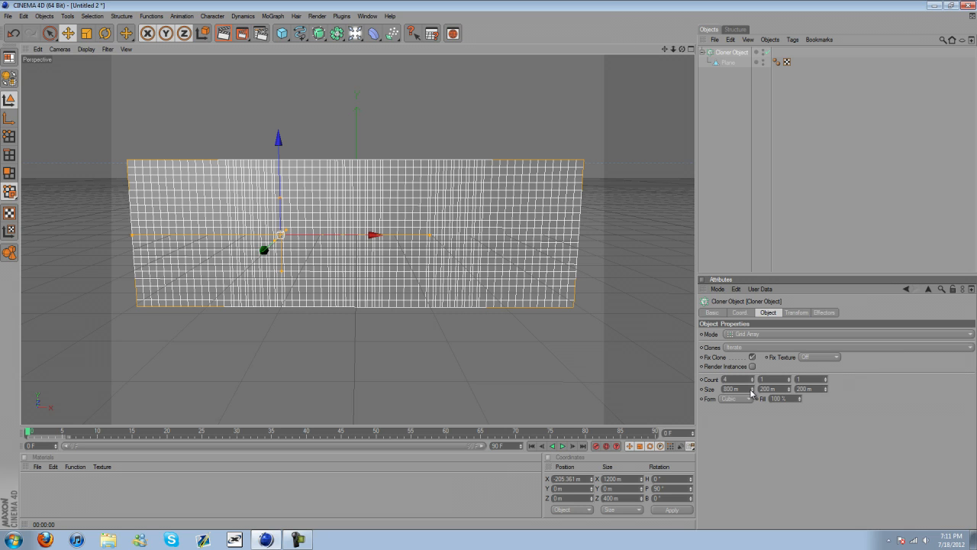
mouse_move(753, 394)
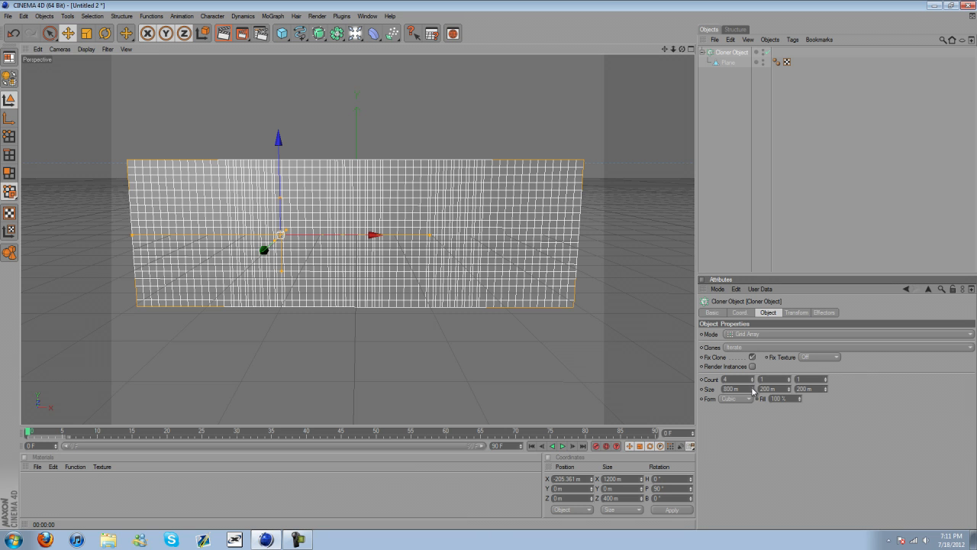
drag(733, 388, 756, 389)
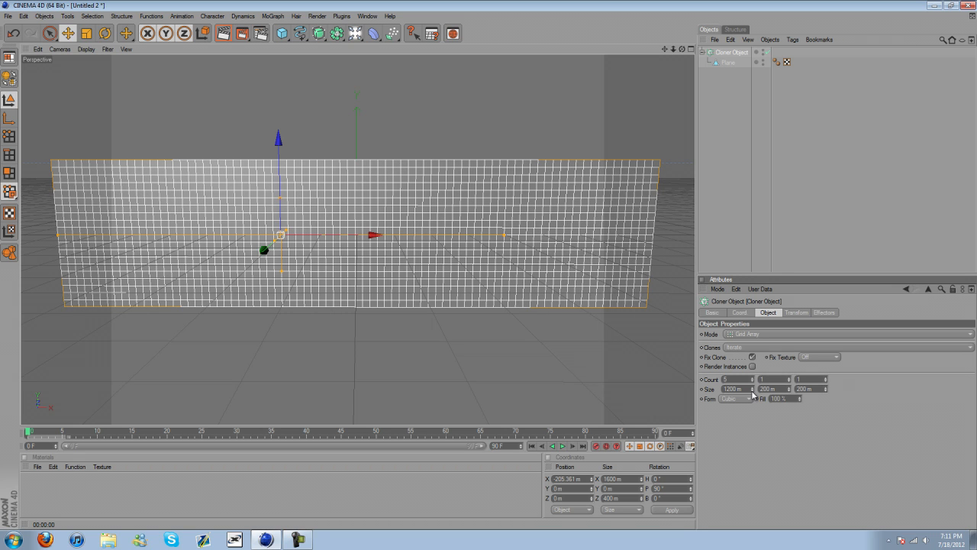
drag(741, 388, 756, 389)
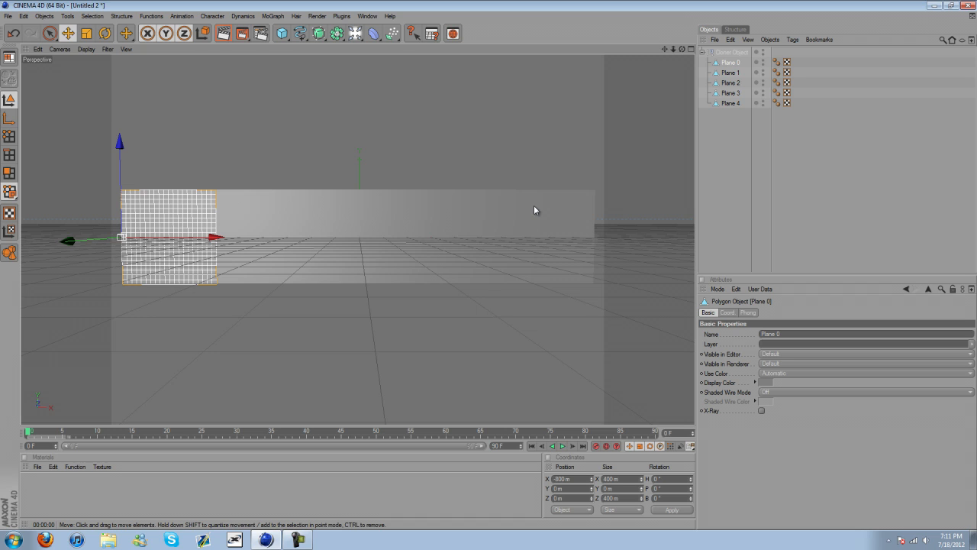
mouse_move(685, 106)
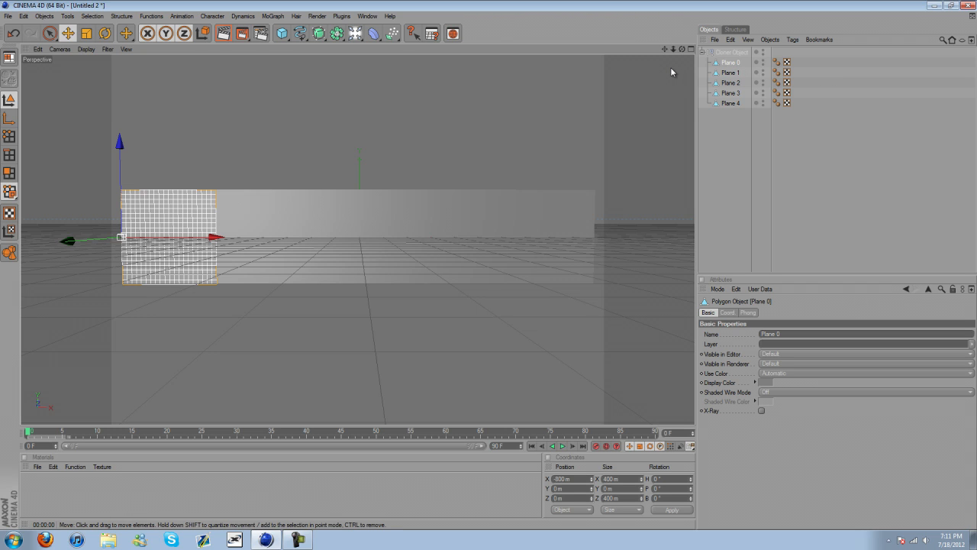
mouse_move(353, 99)
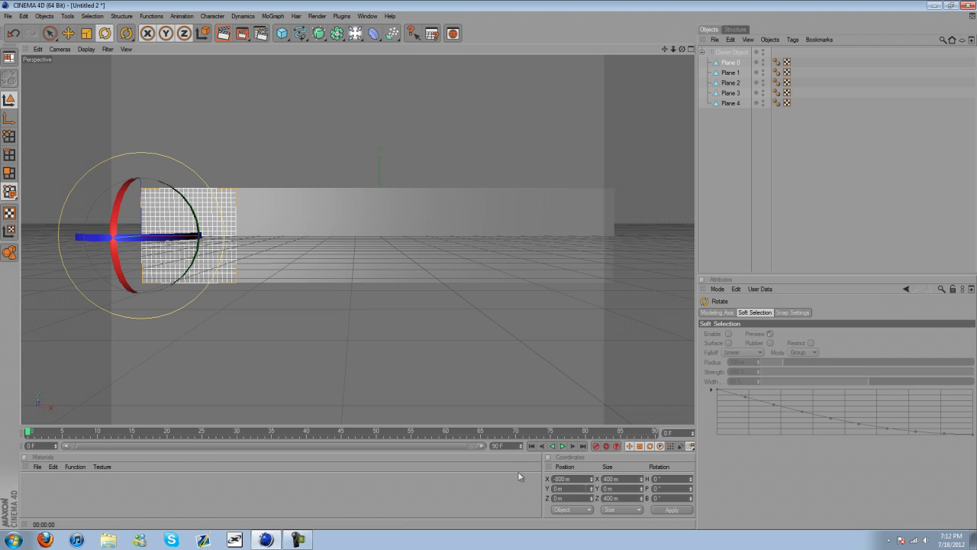
Step: Rotate Plane 0 into a folded position and record rotation keyframes at different frames
drag(114, 237, 168, 237)
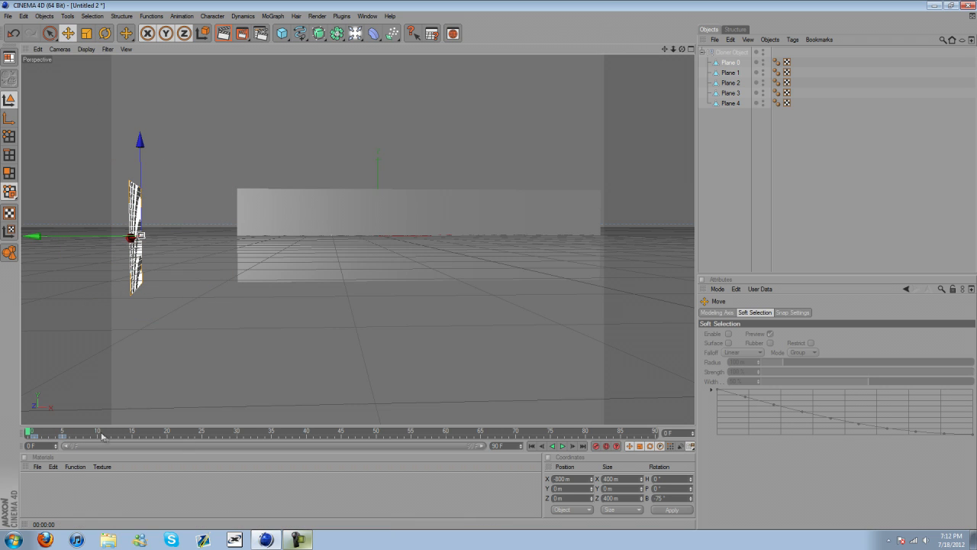
click(731, 62)
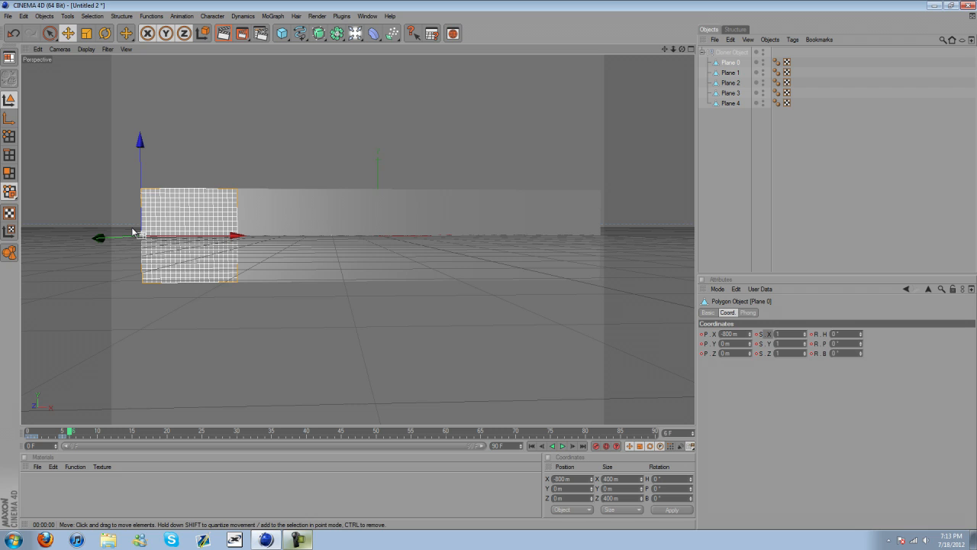
click(731, 73)
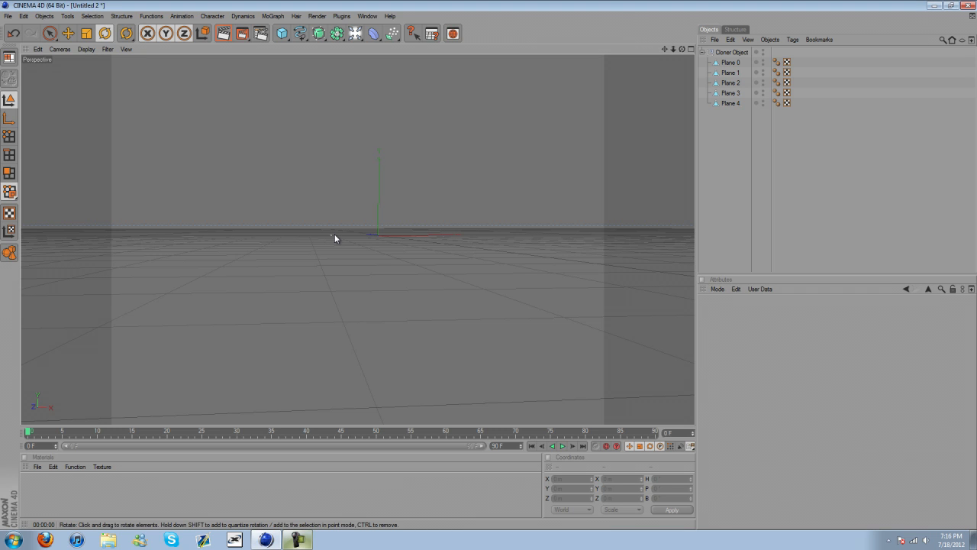
mouse_move(104, 385)
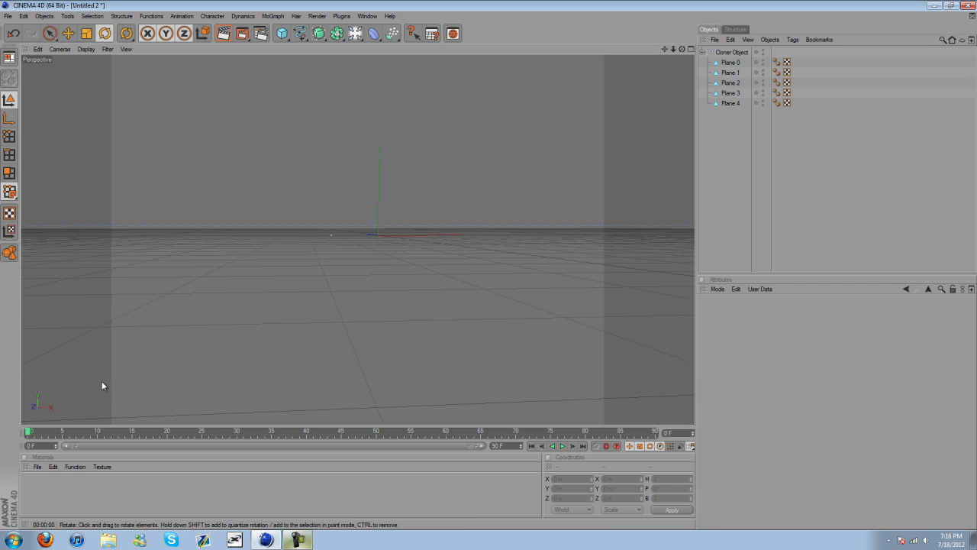
click(562, 446)
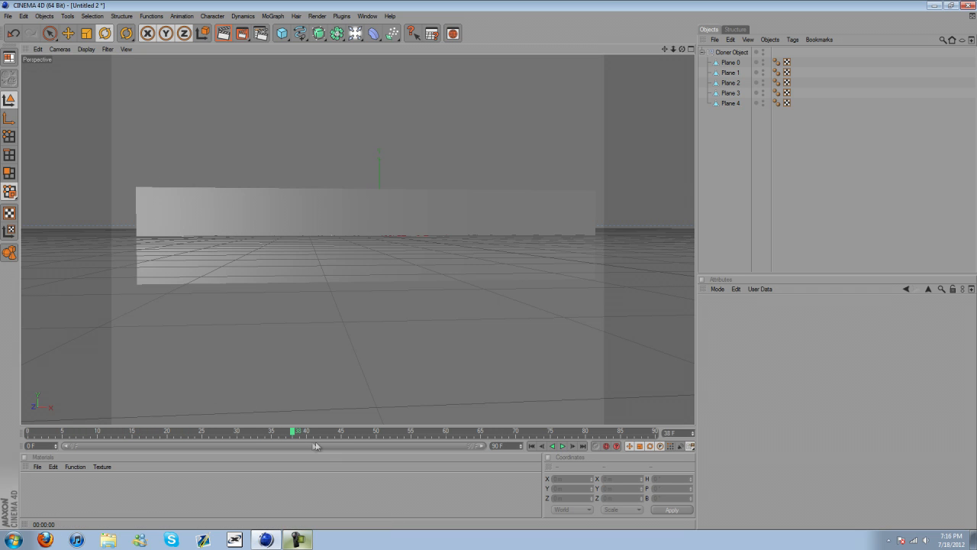
drag(293, 431, 155, 431)
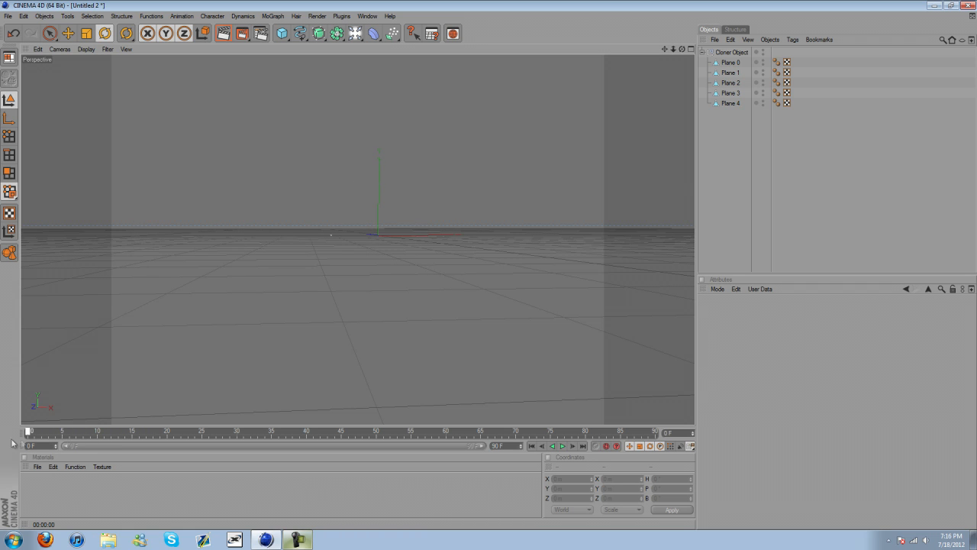
drag(30, 440, 212, 439)
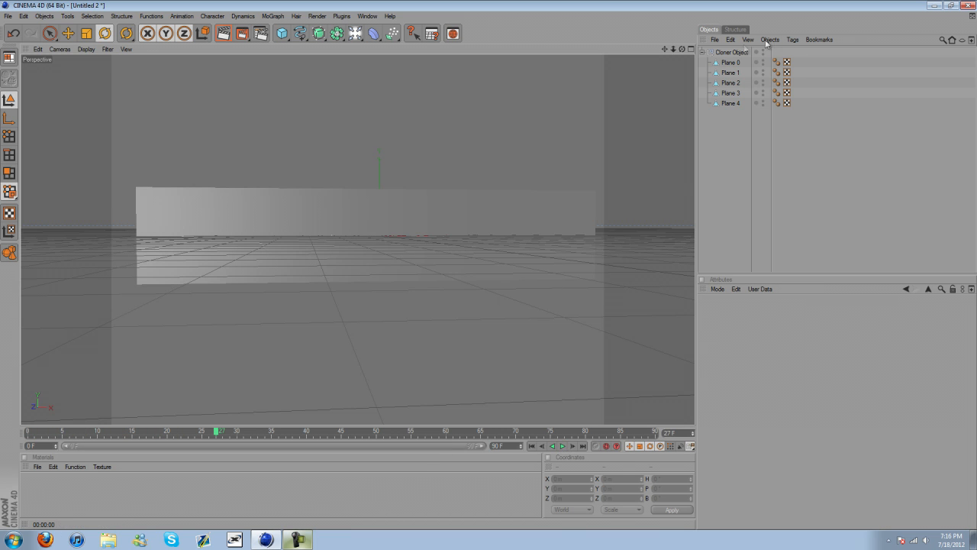
Step: Duplicate the Cloner Object into three more walls and play back to check them
click(731, 52)
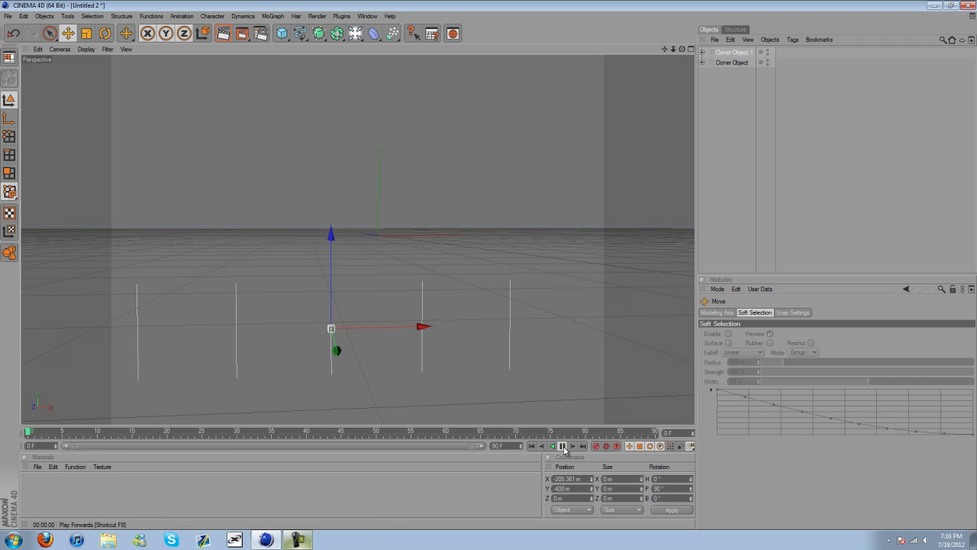
click(563, 446)
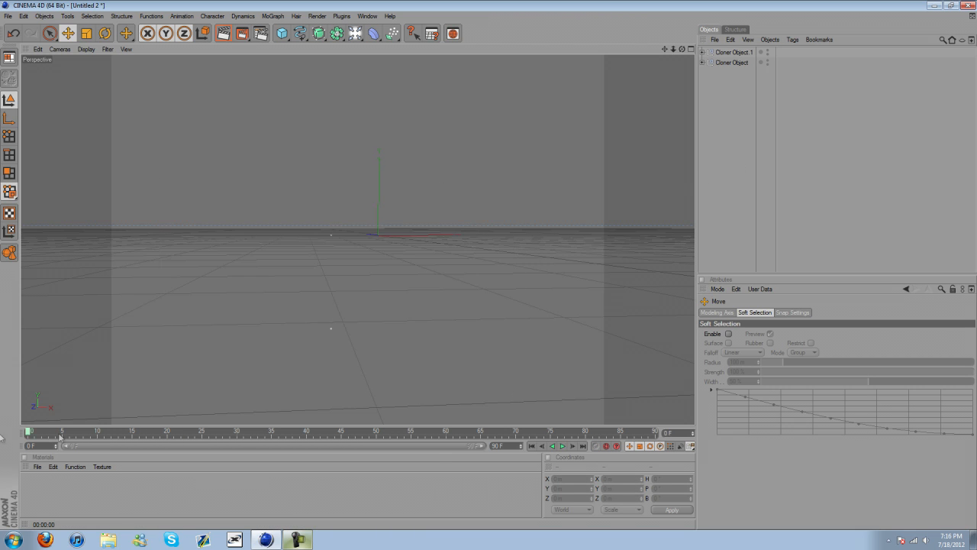
click(562, 446)
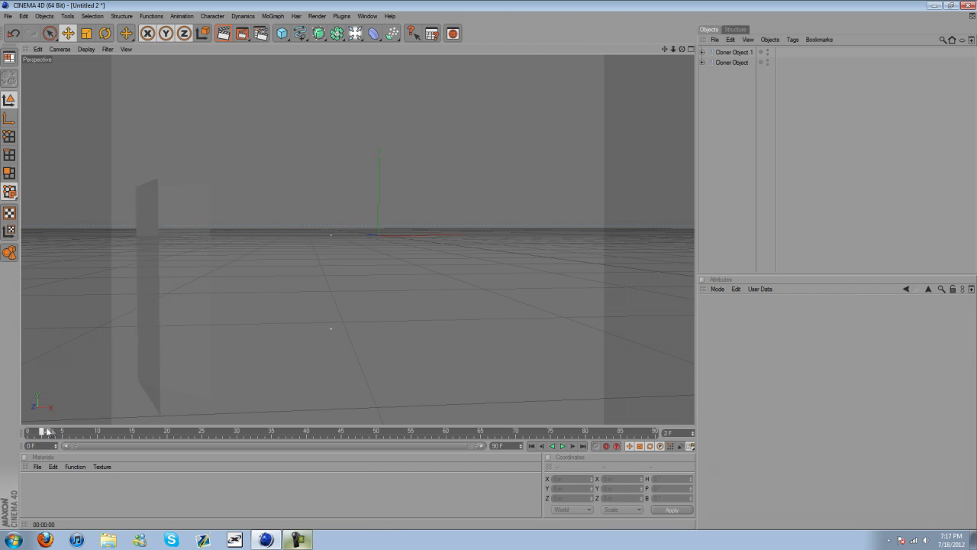
click(731, 62)
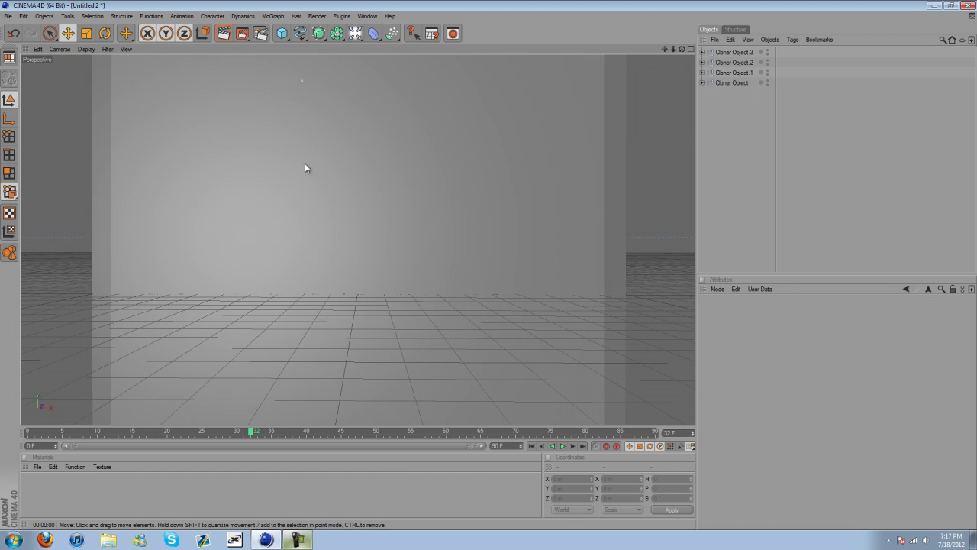
mouse_move(498, 63)
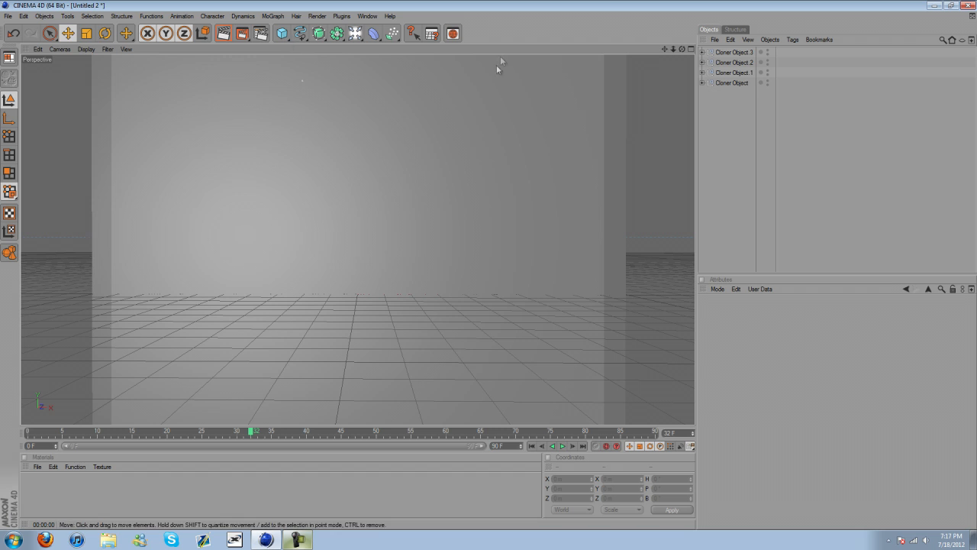
Step: Add a Camera object from the Lights/Camera palette
click(355, 33)
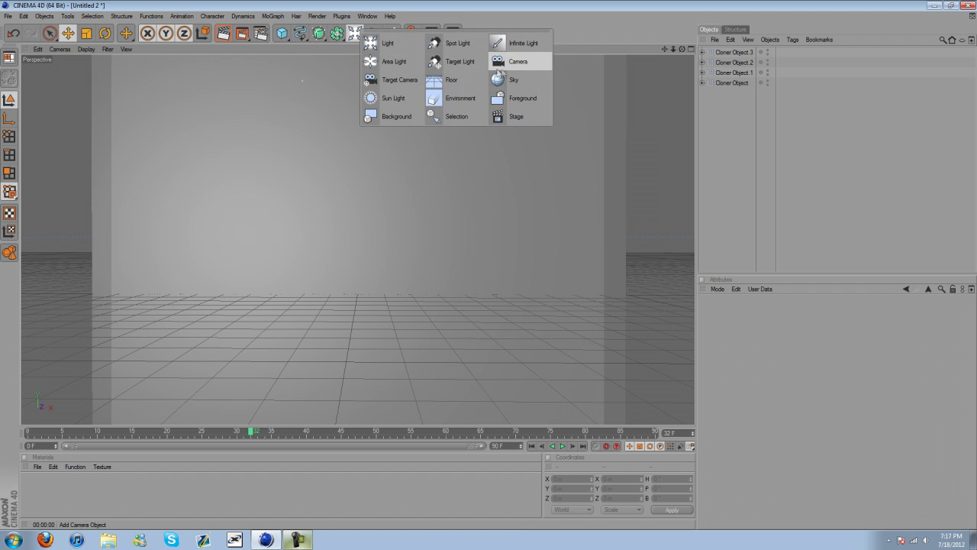
click(517, 61)
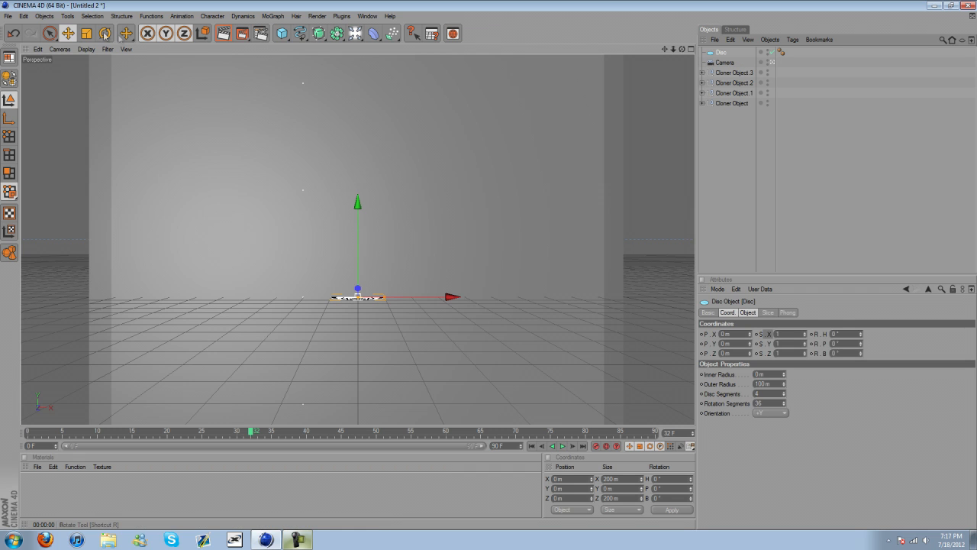
Step: Rotate the disc 90° in pitch and nudge it slightly along Z
click(105, 33)
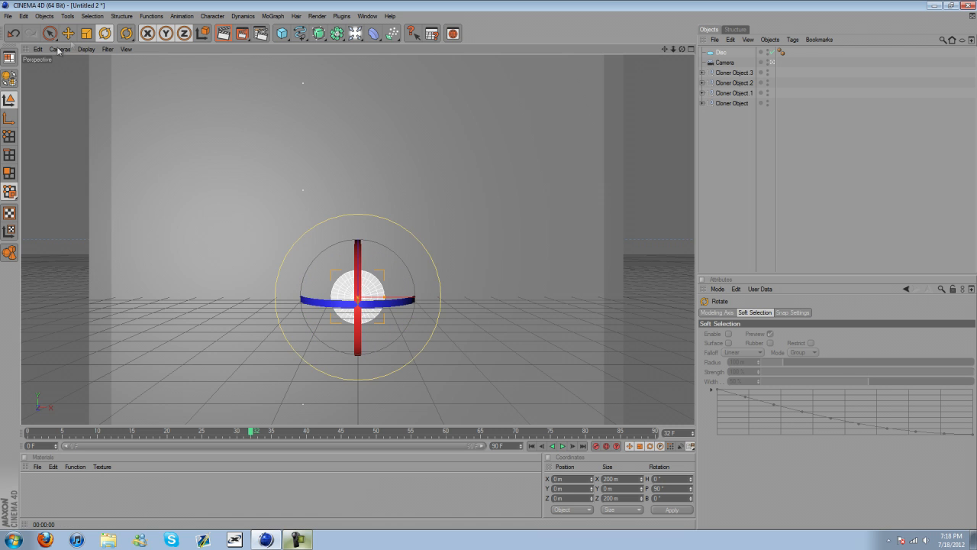
click(67, 33)
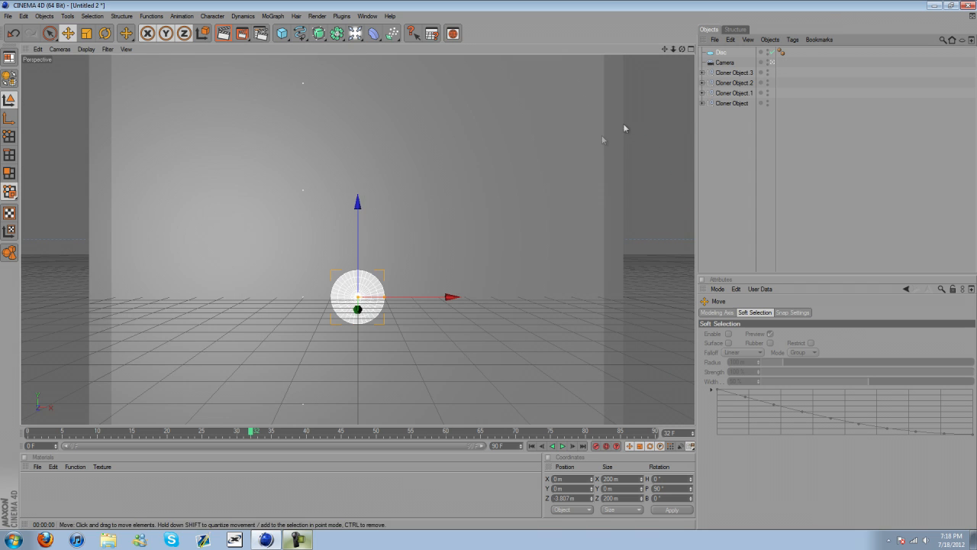
mouse_move(306, 84)
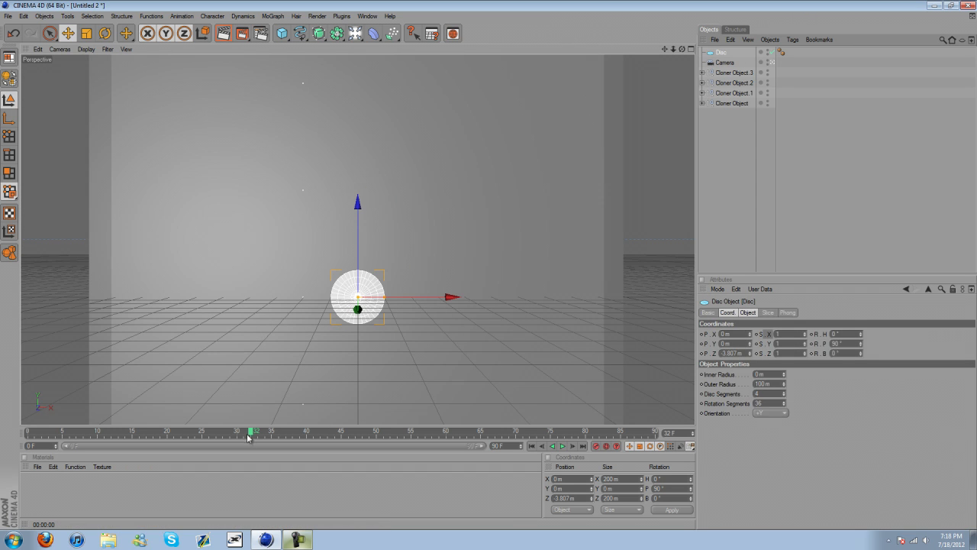
Step: Keyframe the disc's Outer Radius small early, then about 726 m later, and preview
drag(256, 431, 121, 430)
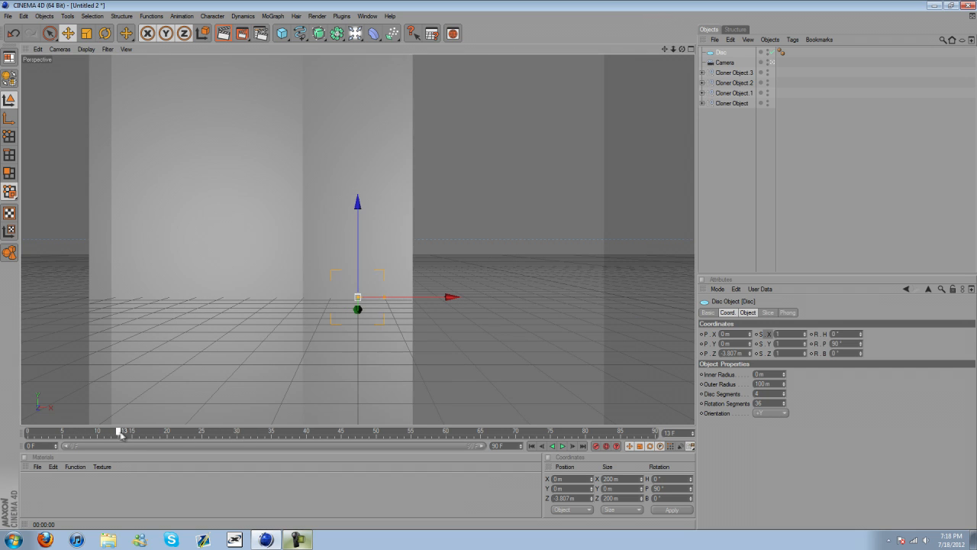
drag(122, 431, 145, 432)
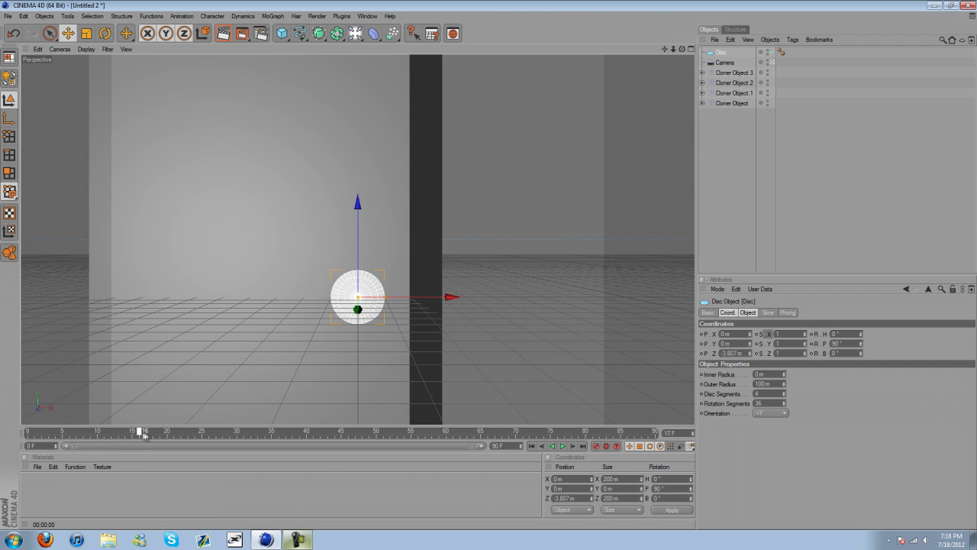
drag(143, 431, 212, 432)
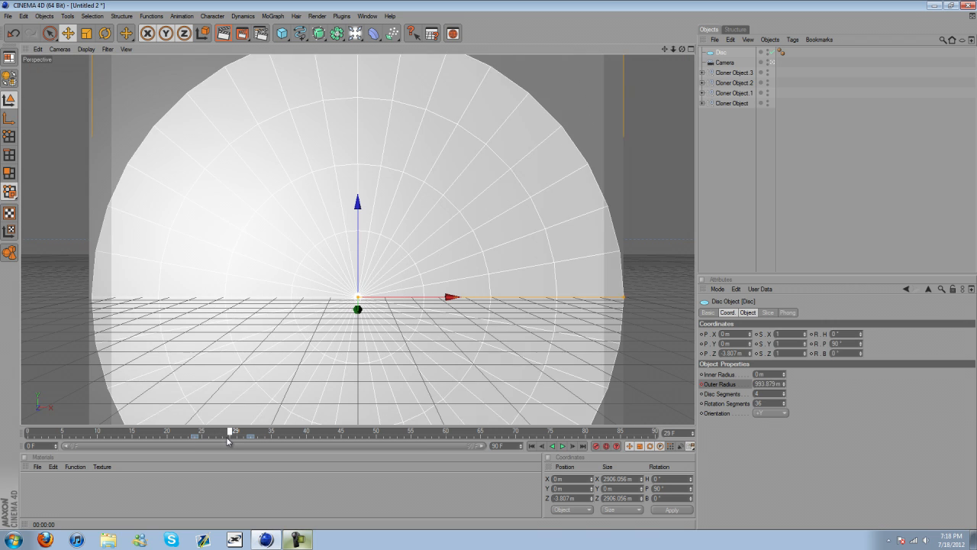
drag(229, 431, 222, 431)
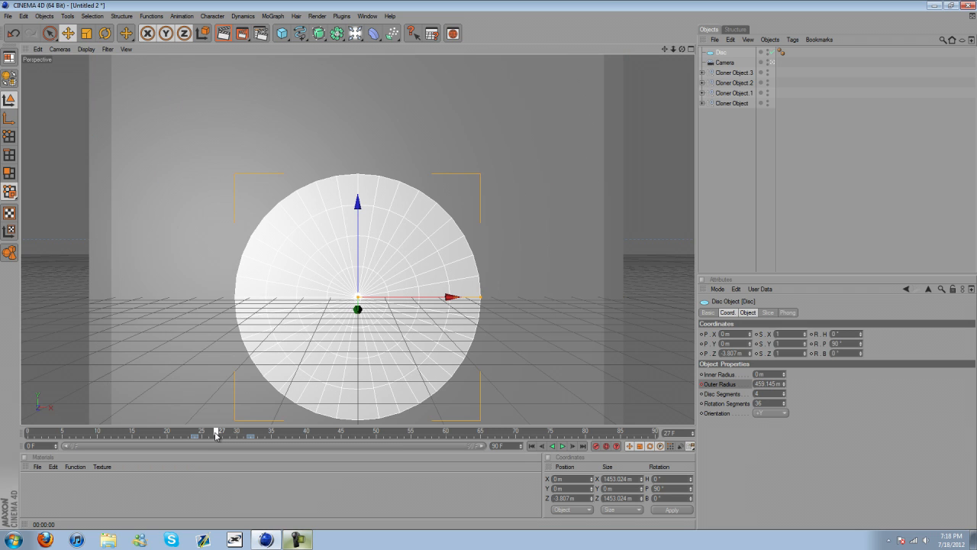
drag(451, 297, 550, 297)
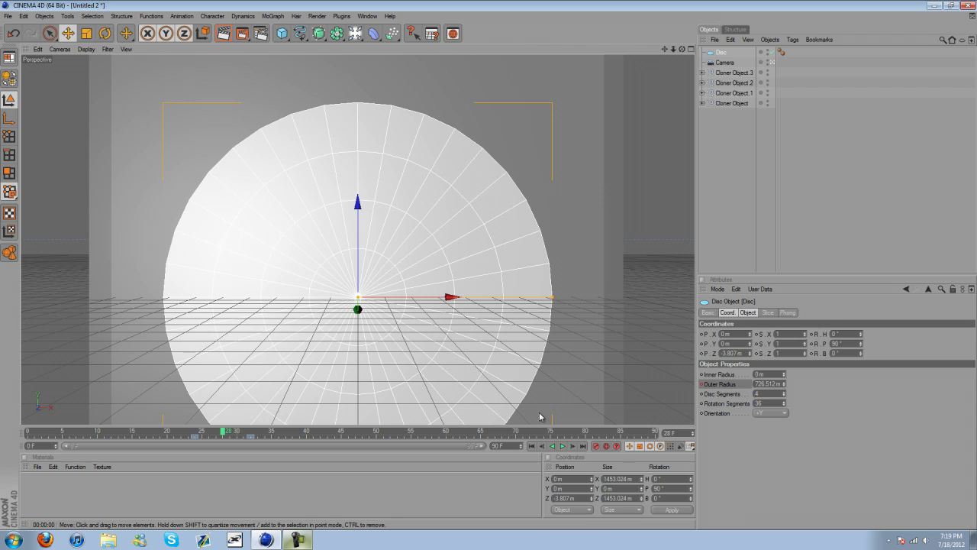
mouse_move(265, 424)
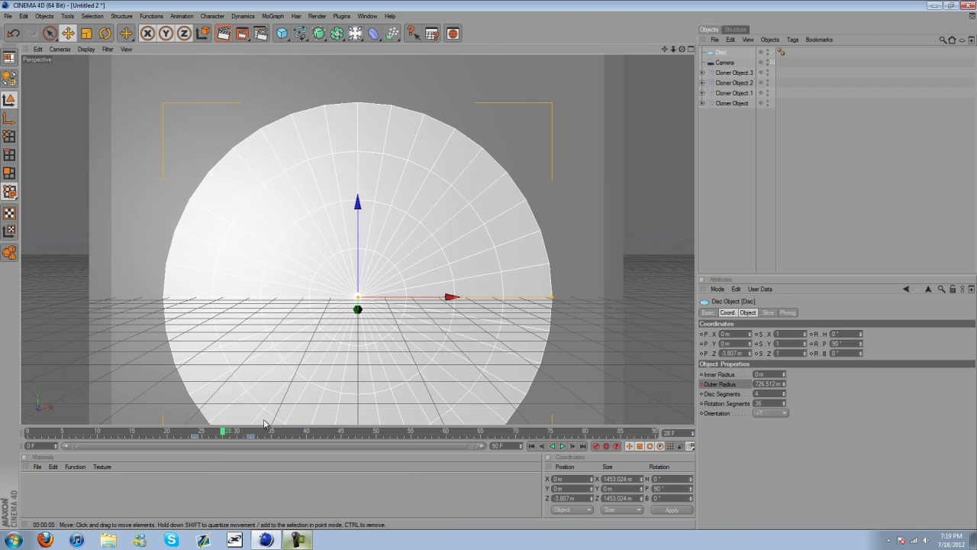
mouse_move(306, 428)
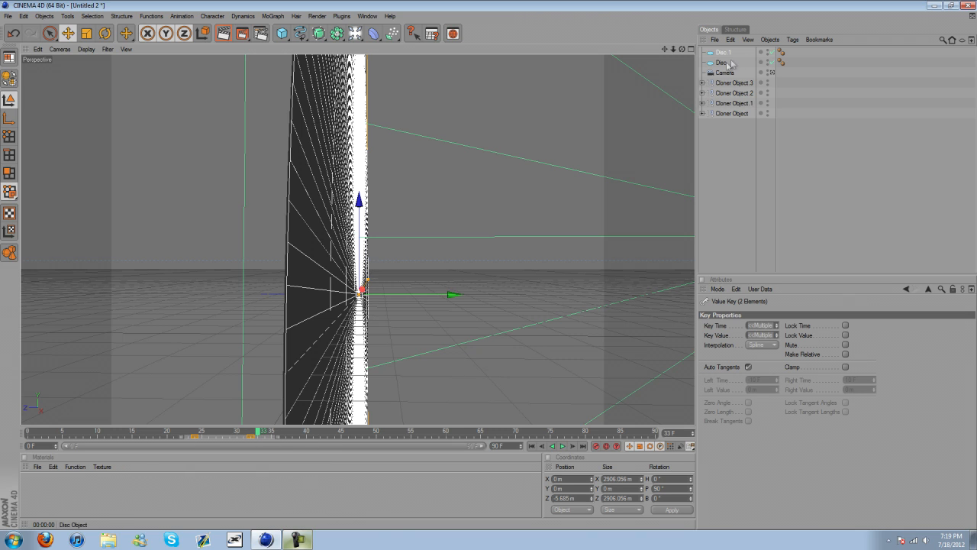
Step: Copy the disc as Disc 1, shift its radius keys later, and use 256 rotation segments
click(721, 63)
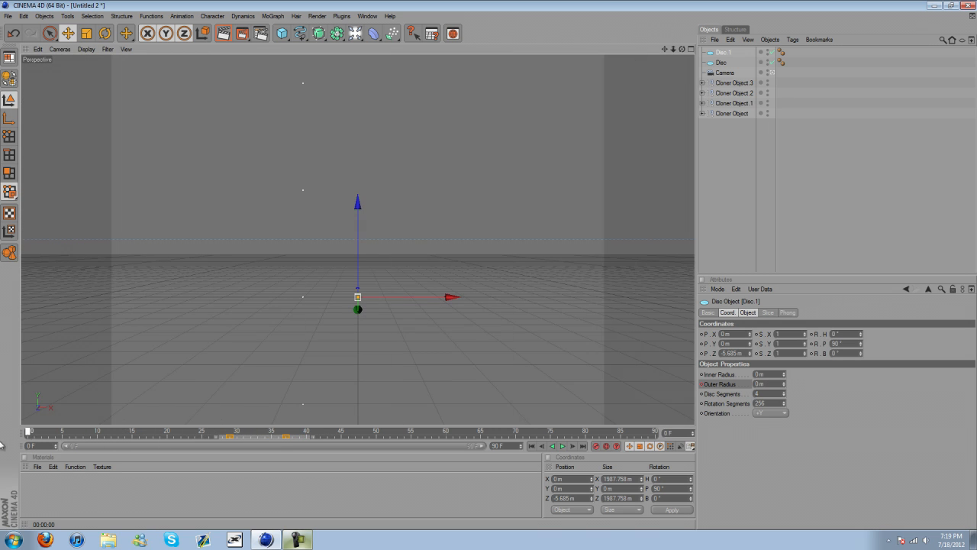
click(562, 445)
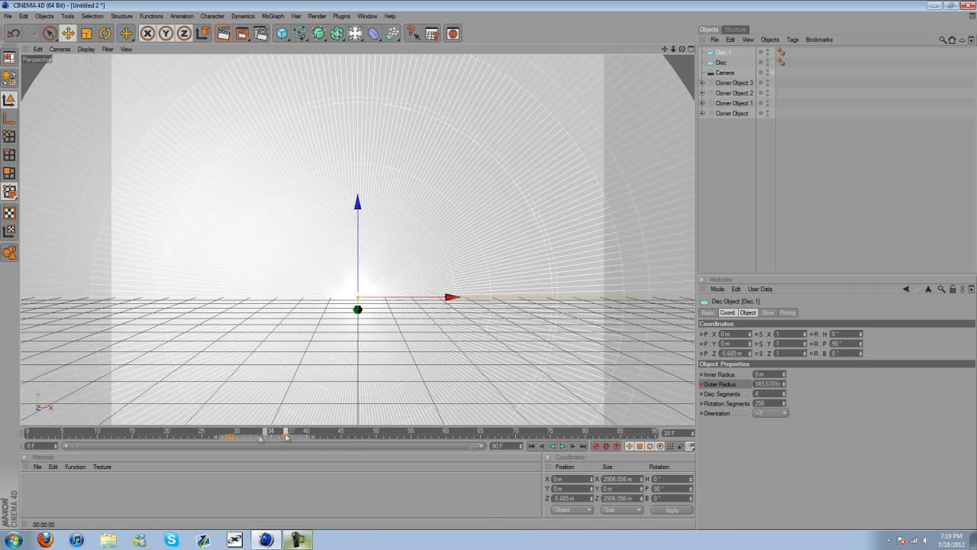
Step: At frame 33, make Disc 1's material a stronger bright green
click(37, 467)
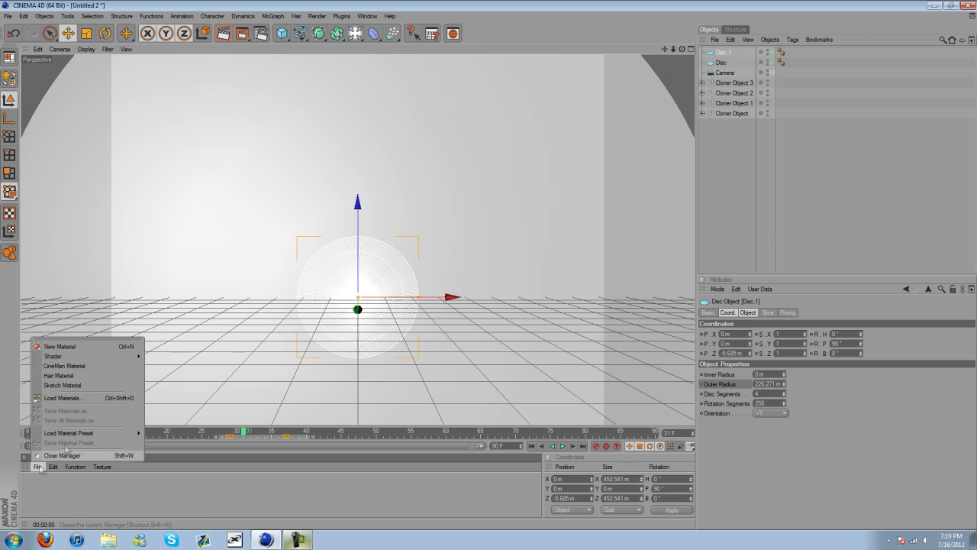
click(60, 345)
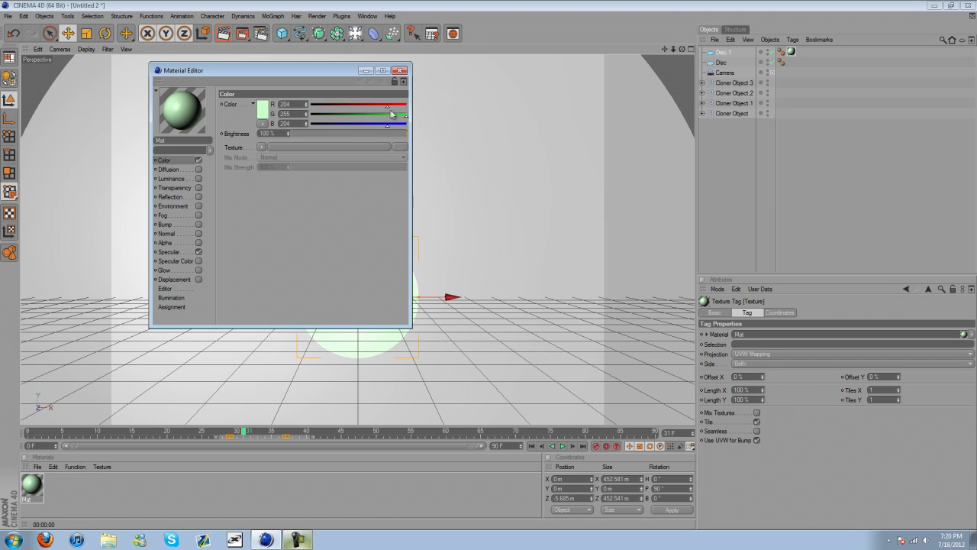
drag(387, 105, 352, 104)
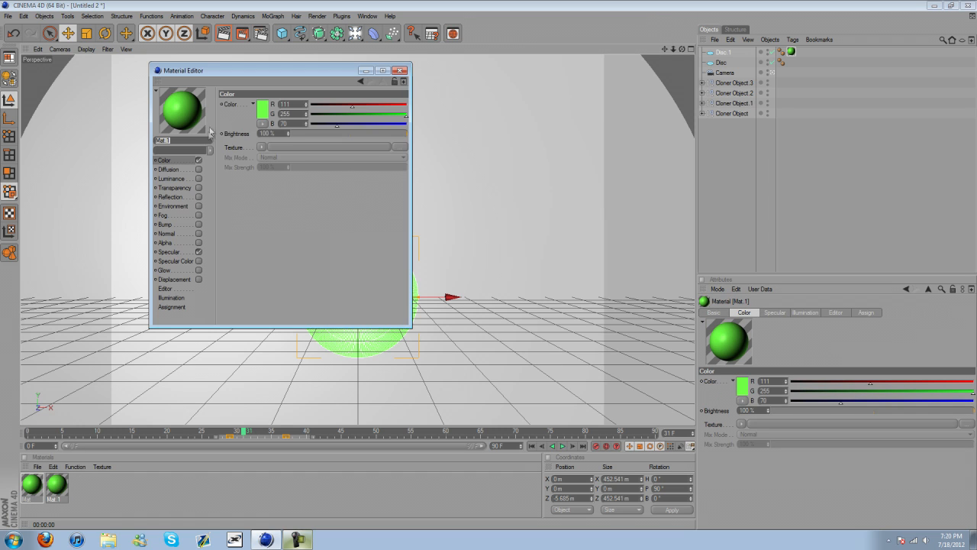
Step: Colour the duplicate material violet, then scrub from the start to preview the green disc growing
click(262, 103)
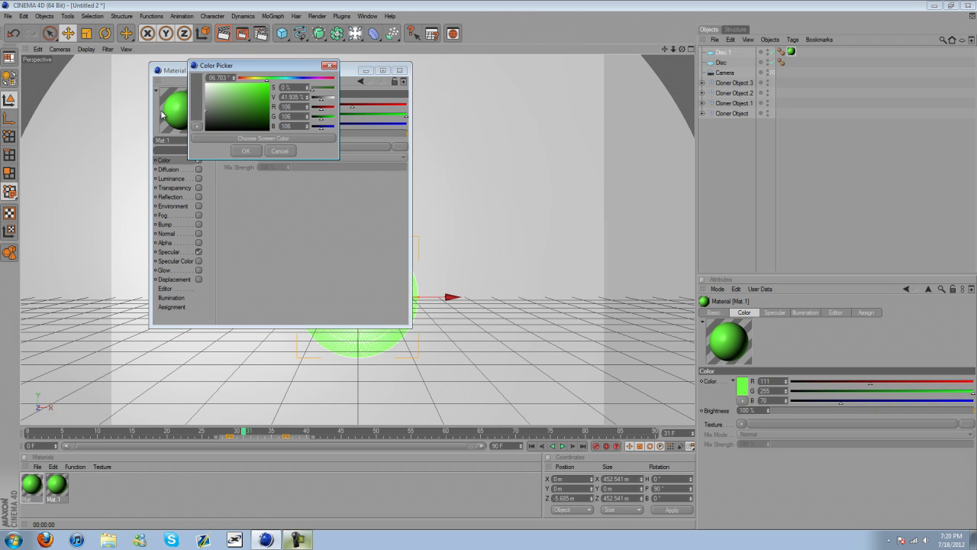
click(245, 150)
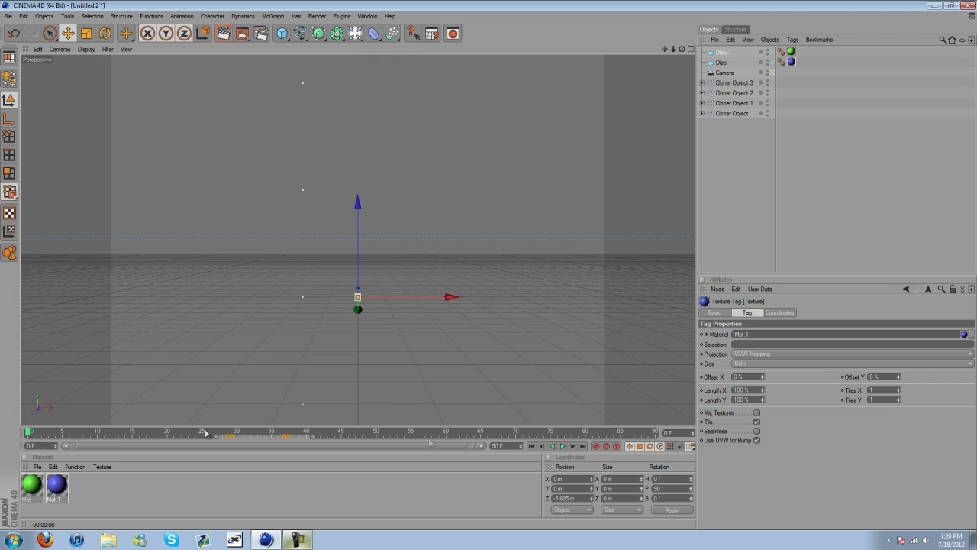
click(562, 446)
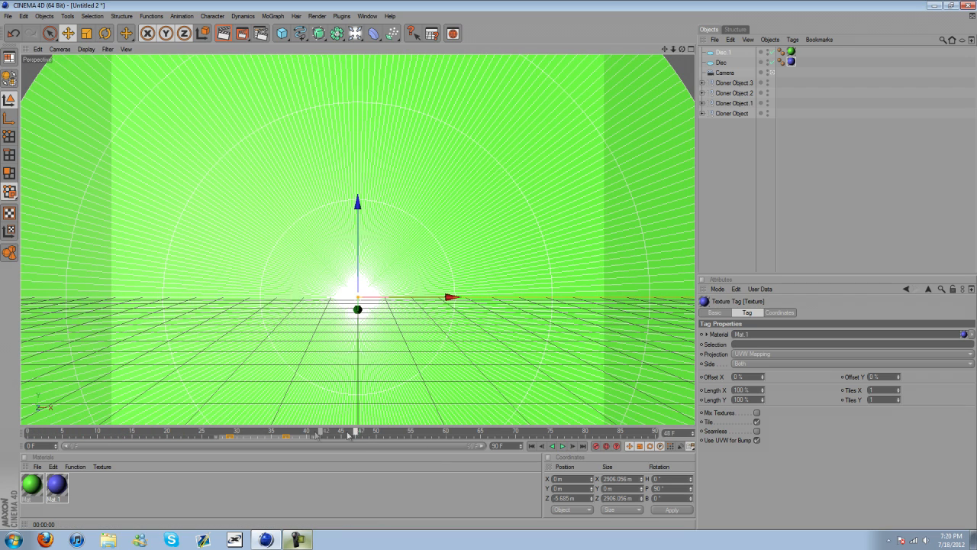
drag(355, 430, 321, 430)
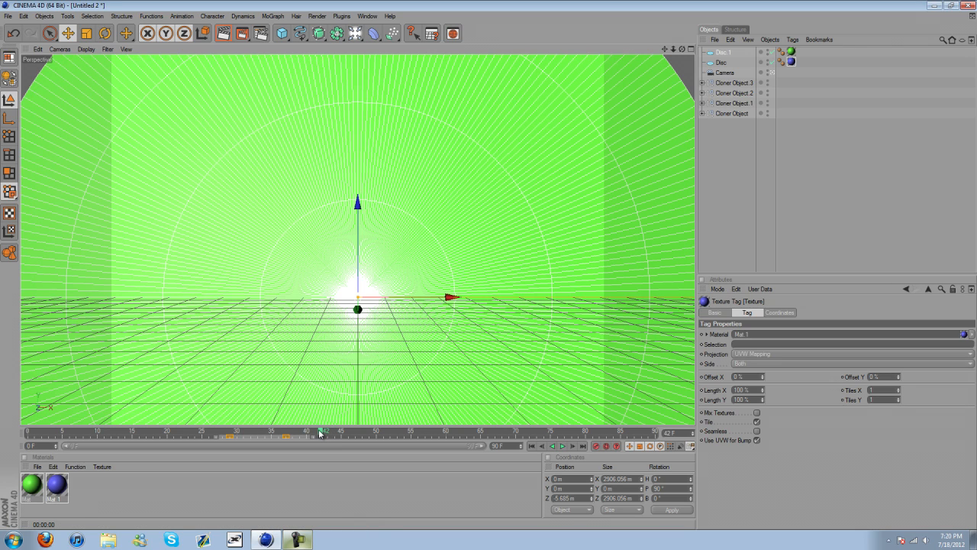
Step: Add a Plane primitive with zero width and height, keyframed at an earlier frame
click(282, 33)
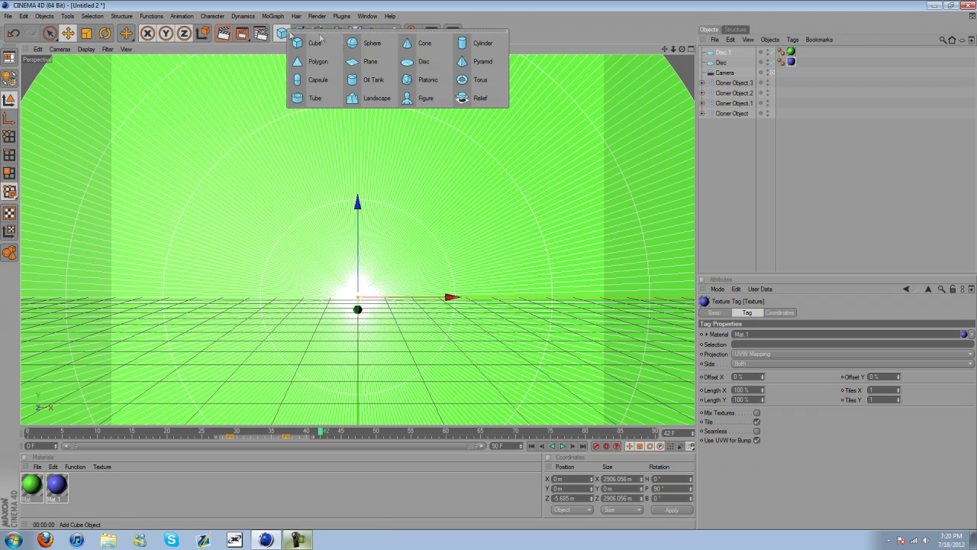
click(370, 61)
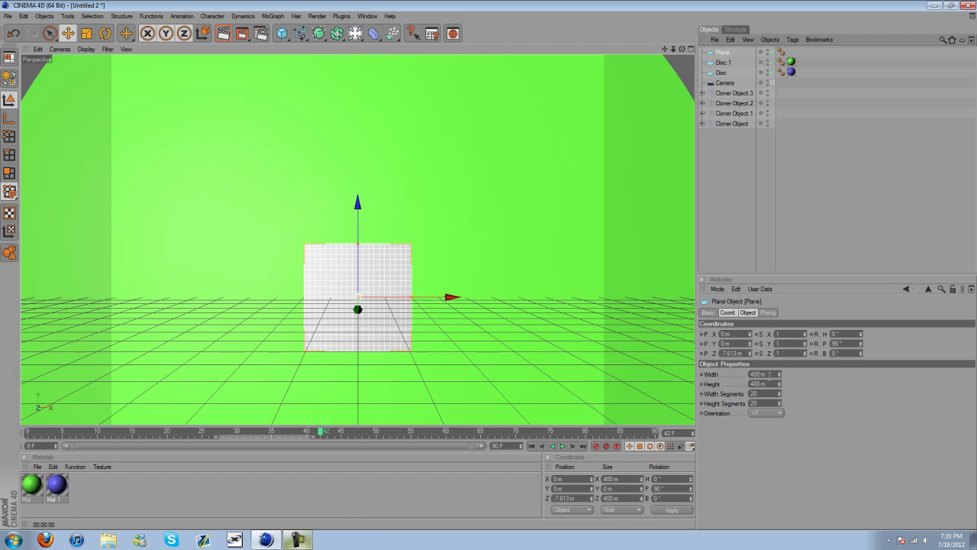
click(764, 374)
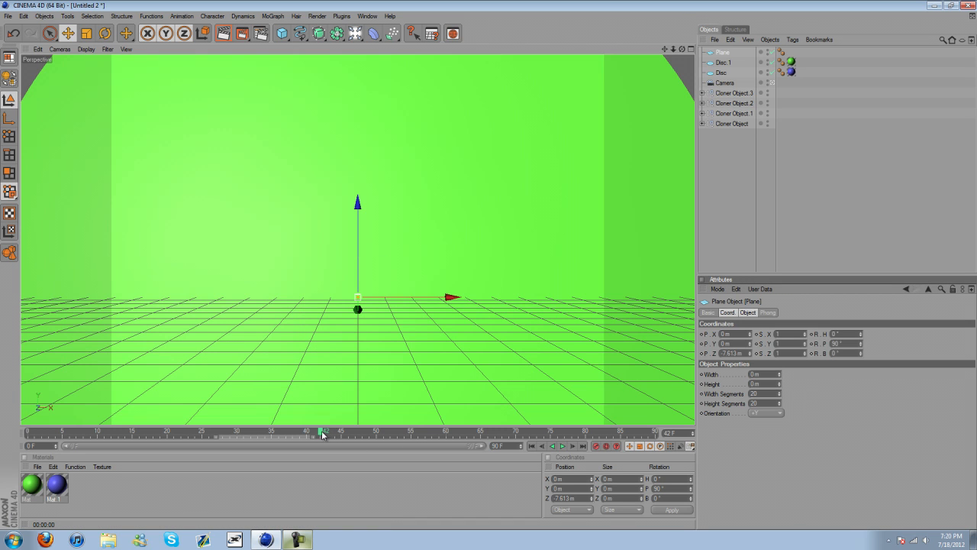
drag(322, 431, 279, 431)
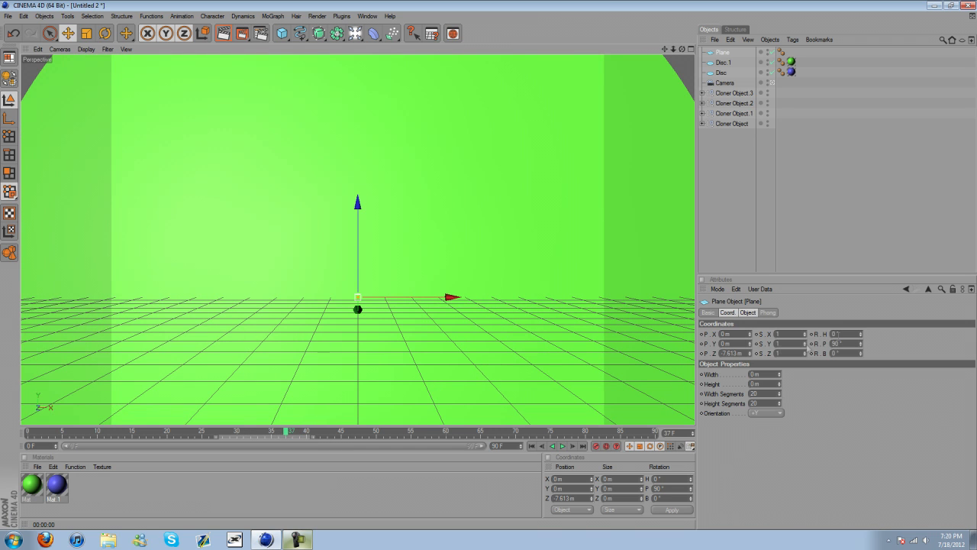
click(711, 384)
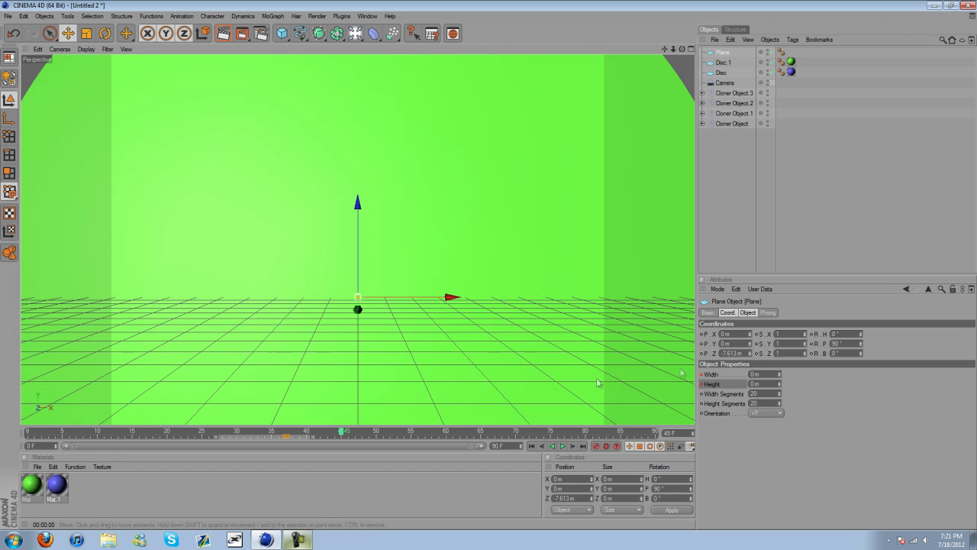
Step: Enter 1000 for the plane's Width and Height
click(756, 374)
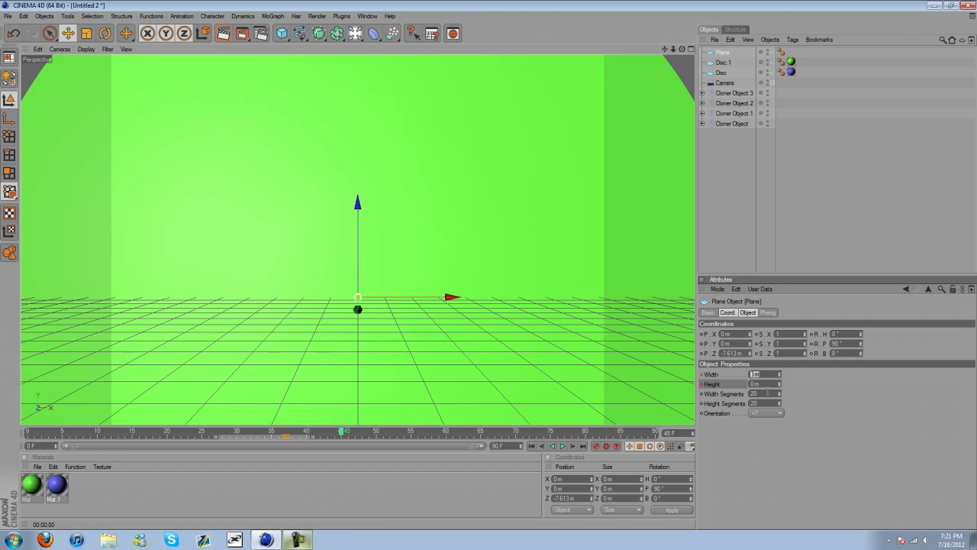
text(1000)
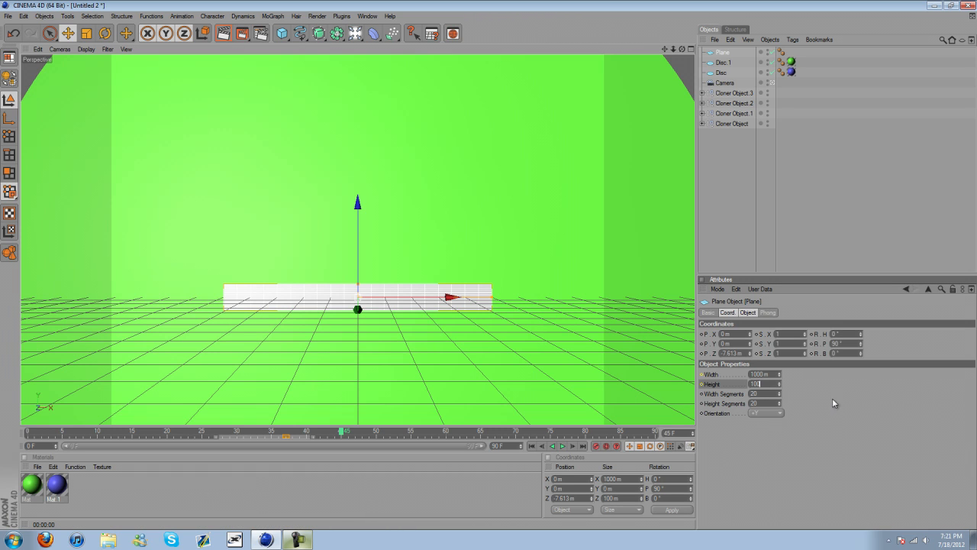
text(1000)
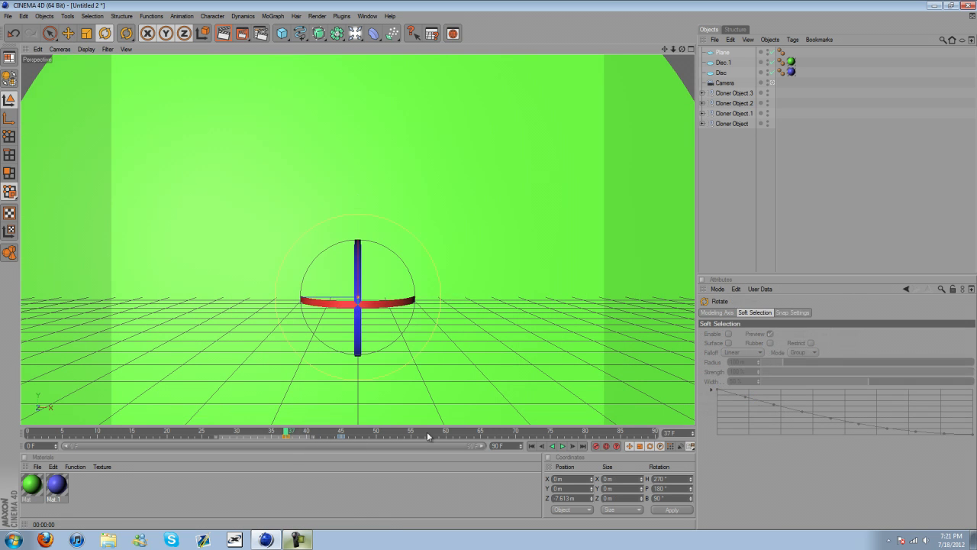
mouse_move(166, 116)
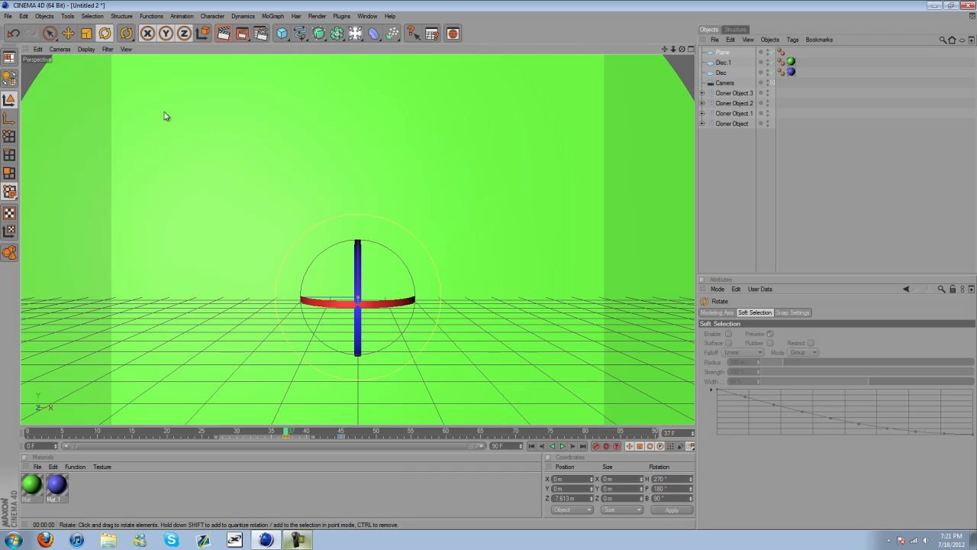
mouse_move(259, 225)
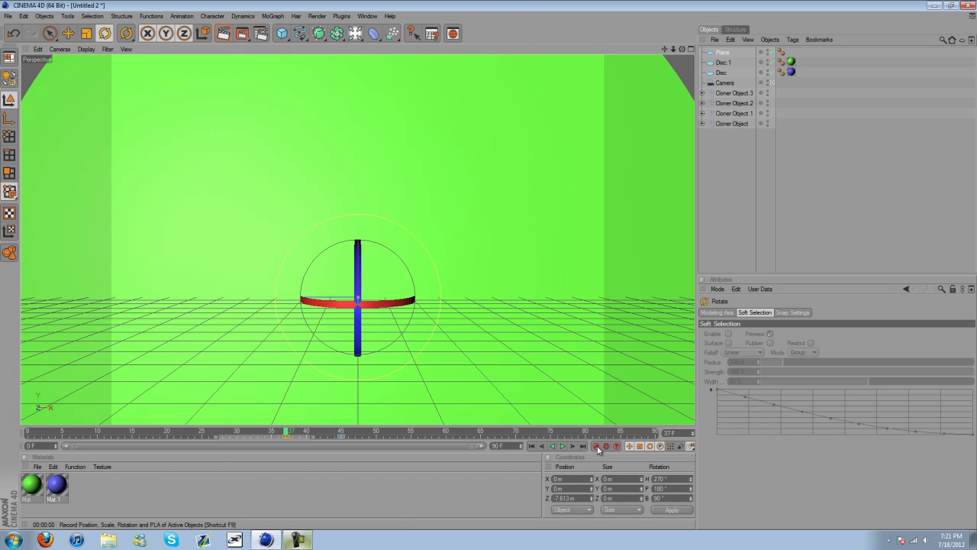
Step: Rotate the plane for a spinning keyframe, scrub to preview it, and select the plane
drag(357, 298, 309, 300)
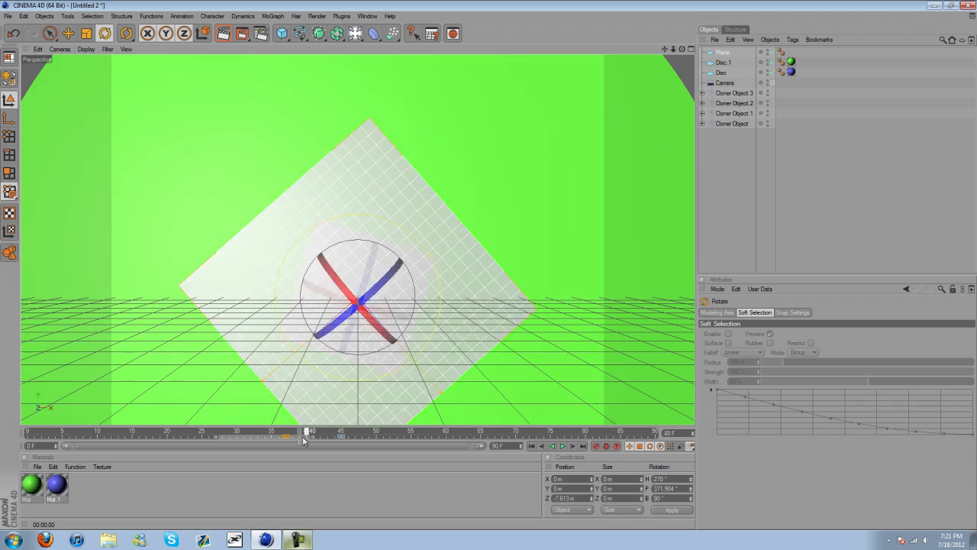
drag(306, 431, 311, 432)
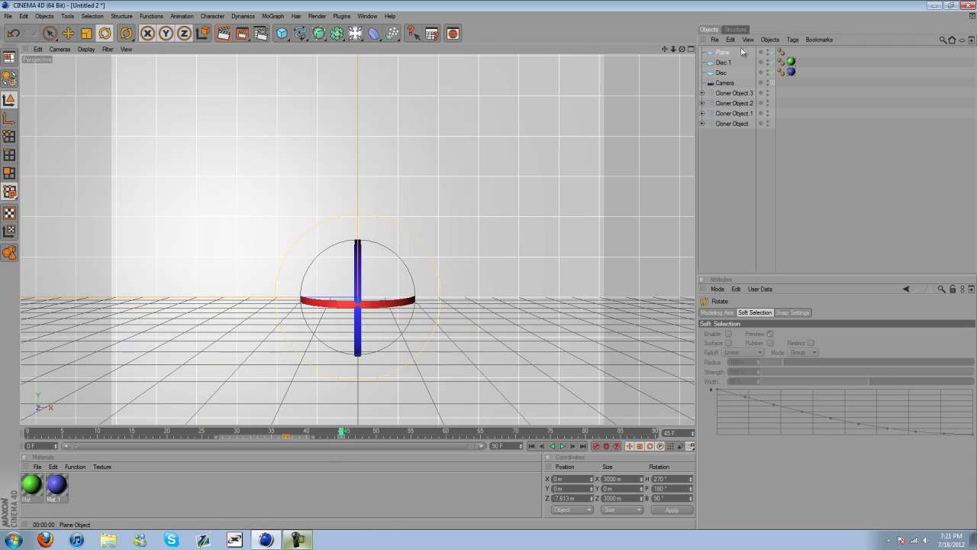
click(723, 52)
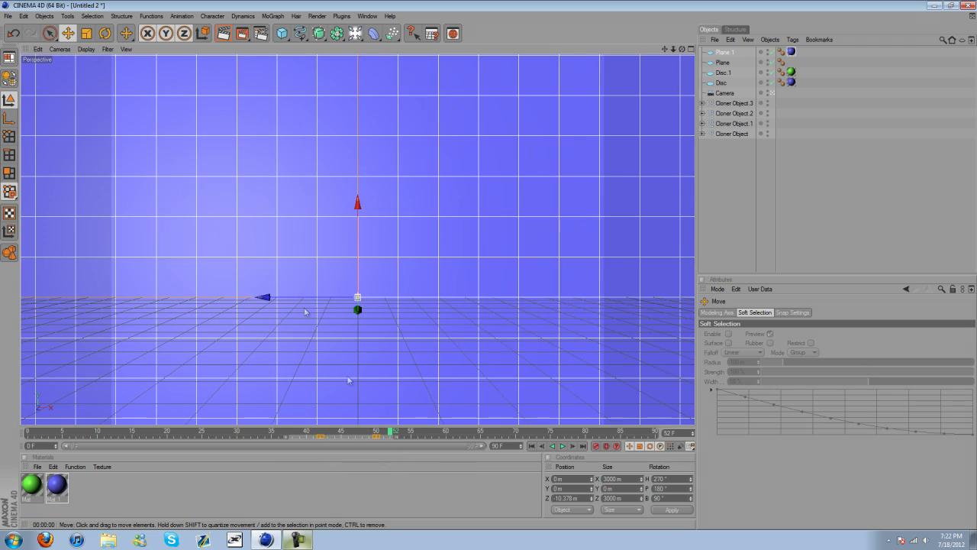
Step: Select the violet plane, then open the green Mat material and uncheck Specular
click(724, 52)
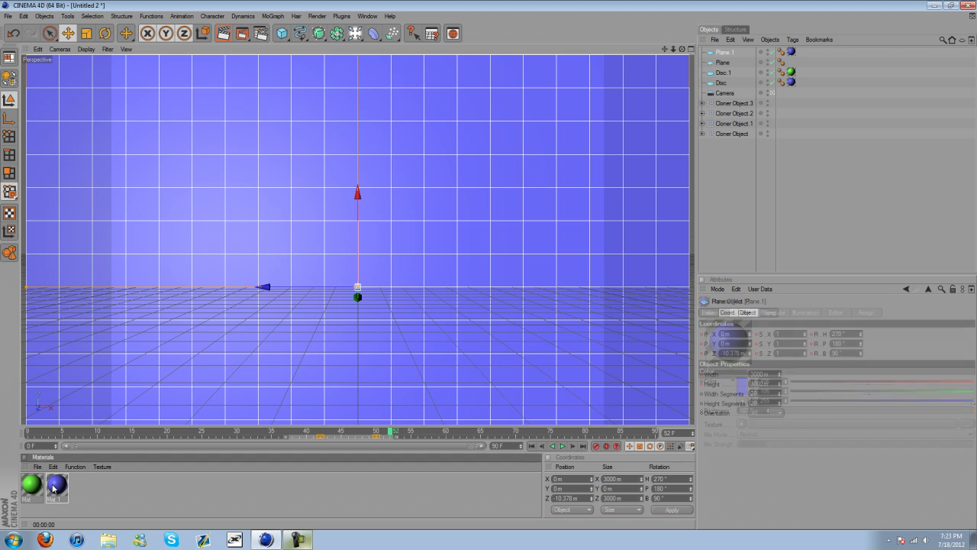
double_click(56, 487)
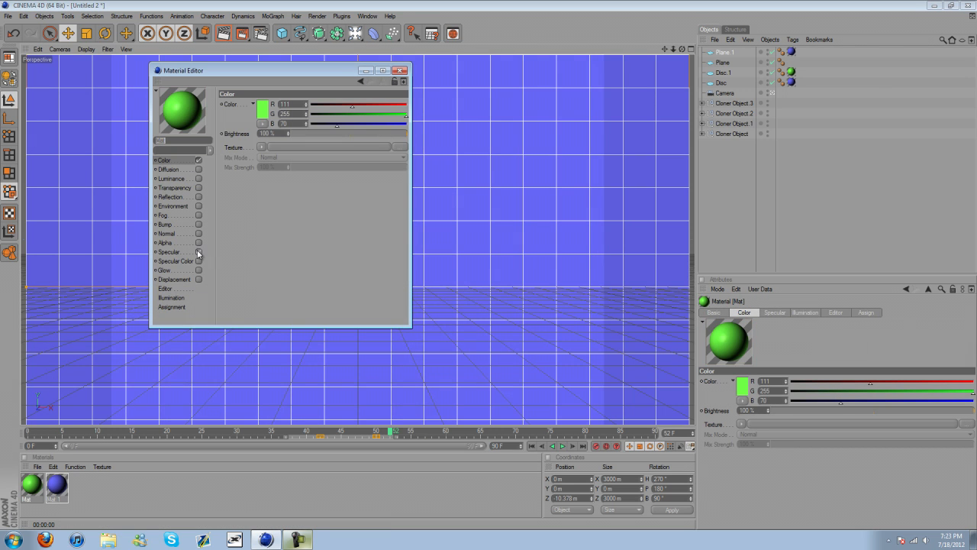
click(400, 70)
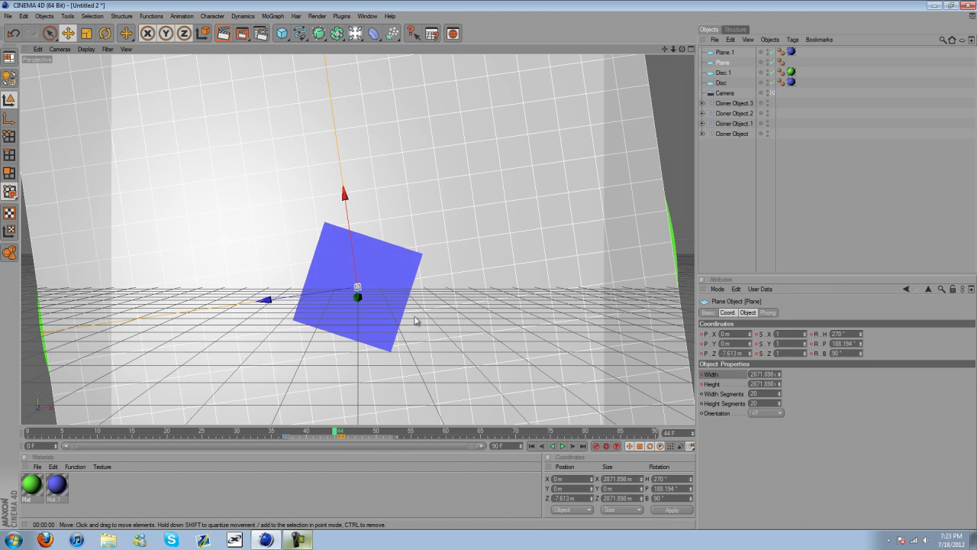
mouse_move(431, 212)
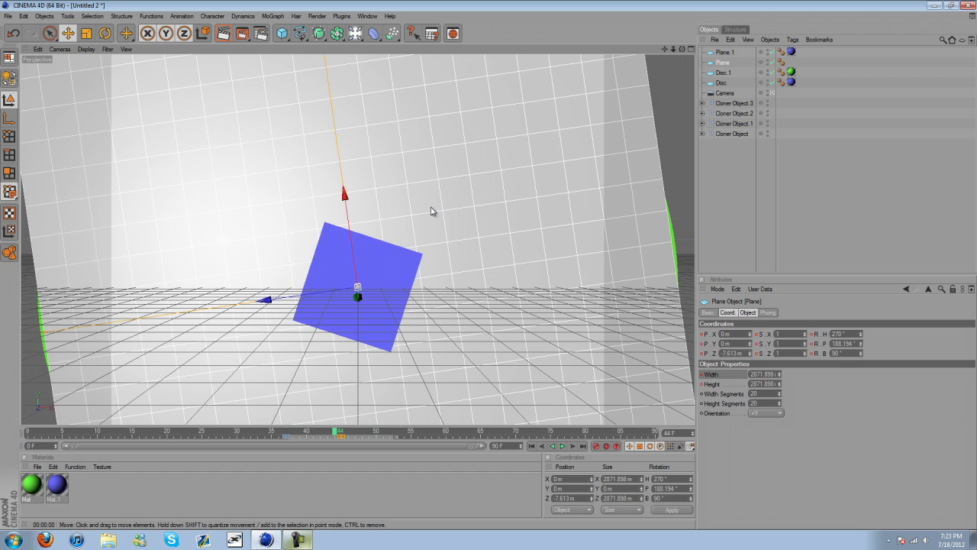
mouse_move(456, 320)
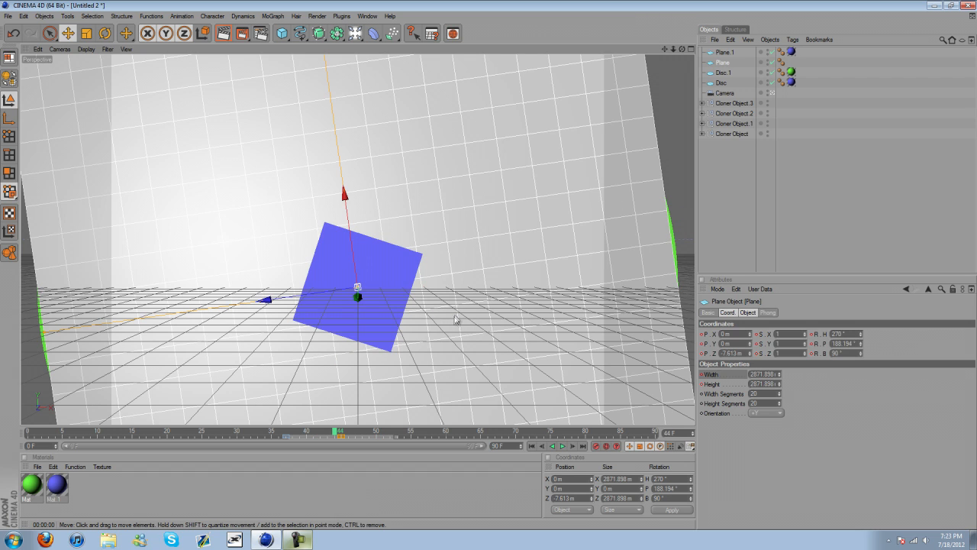